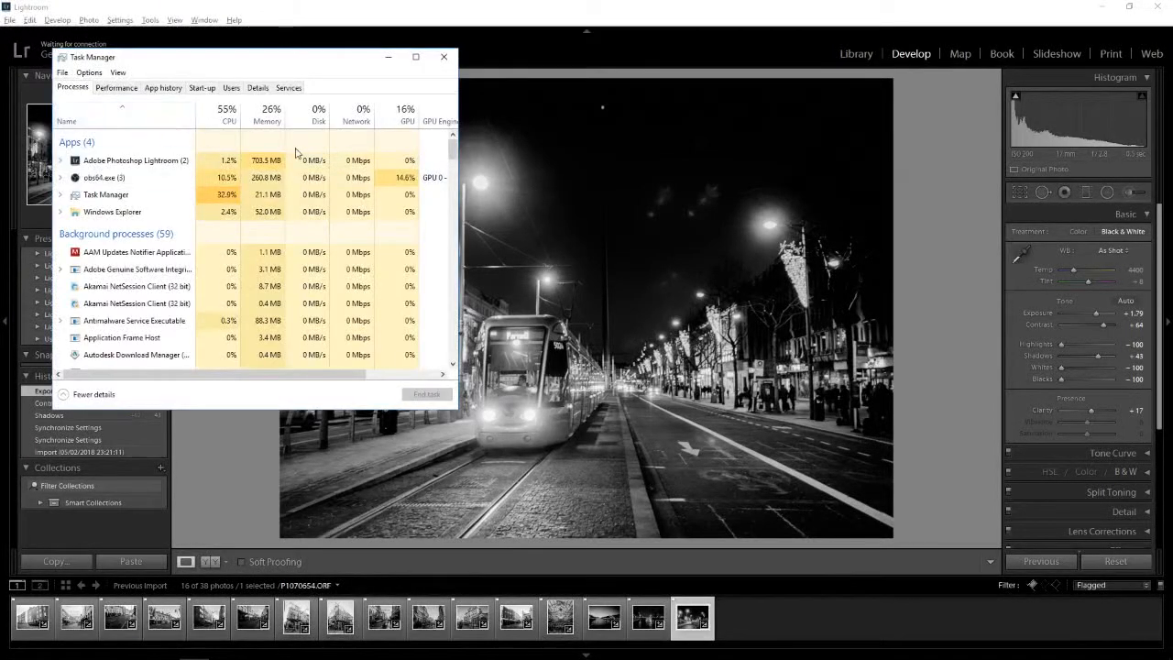
Select the Adobe Photoshop Lightroom process, then close Task Manager to return to Lightroom
left_click(136, 159)
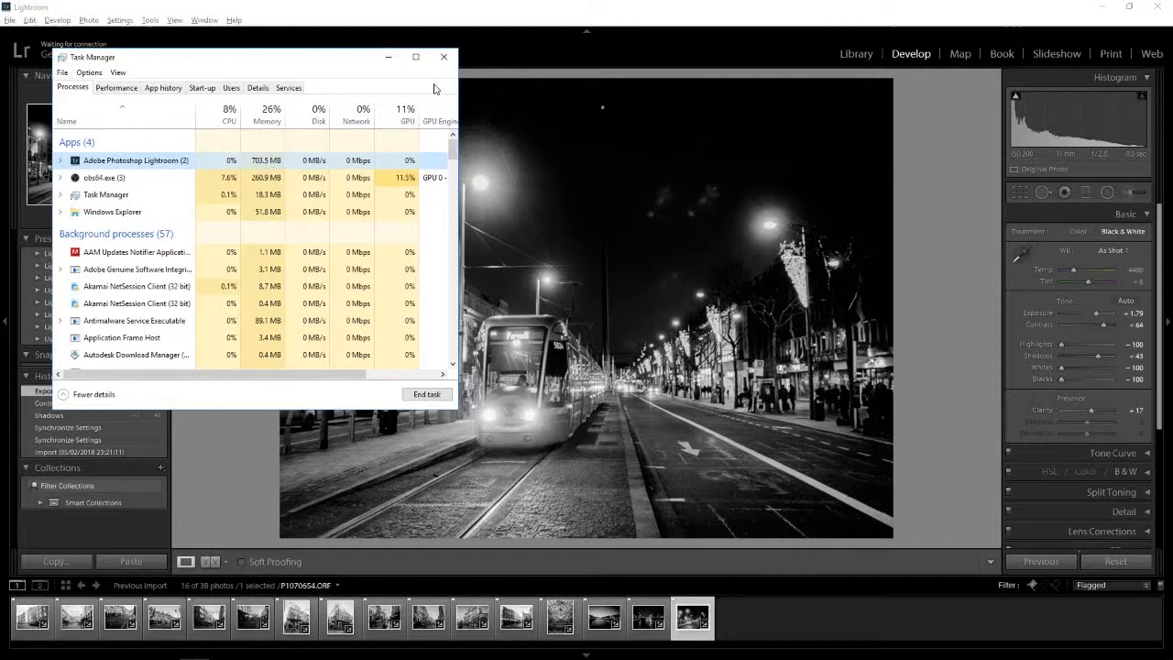
left_click(443, 57)
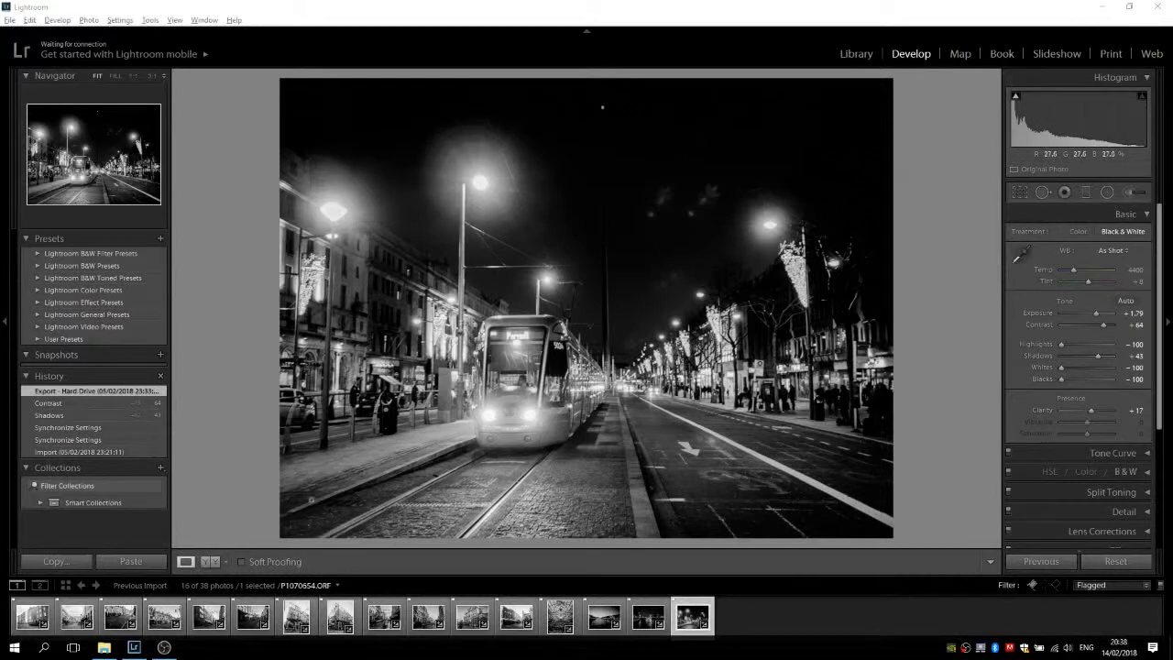
Browse from This PC to the M164 (E:) drive's DCIM/OLY100 folder of ORF files
left_click(104, 648)
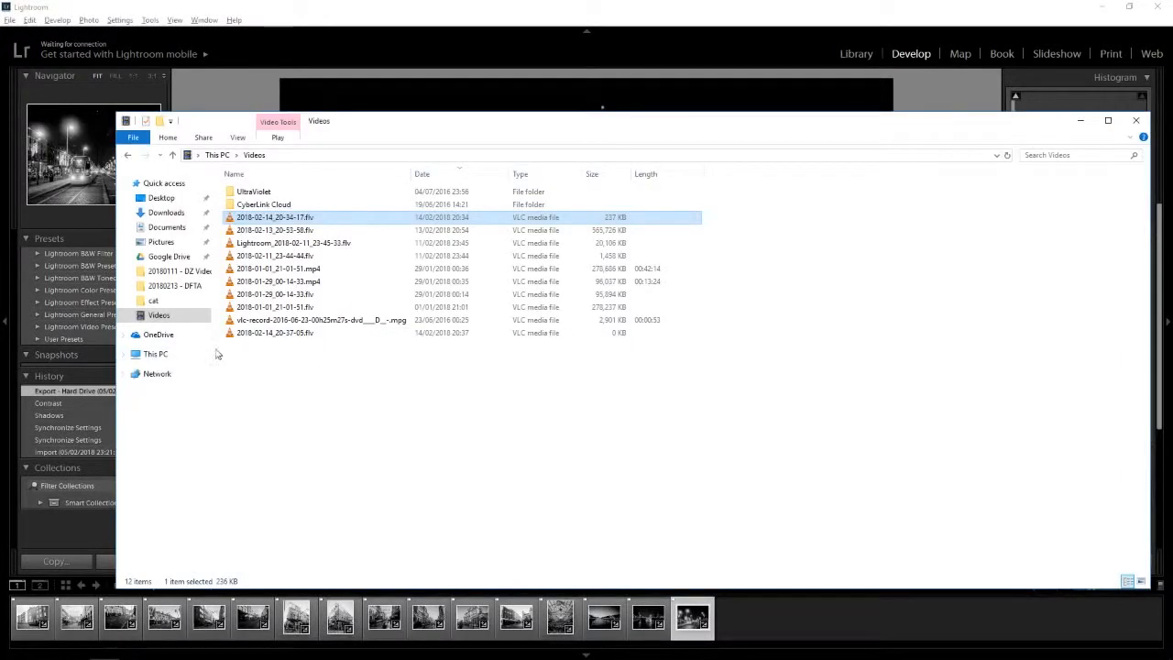
left_click(155, 354)
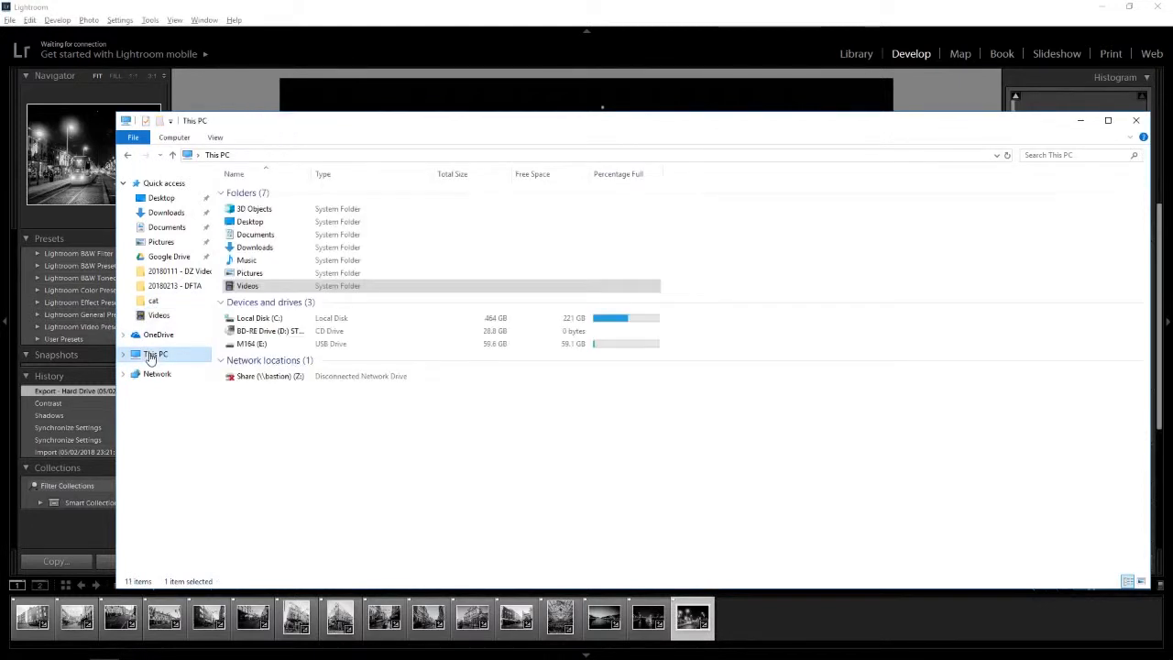
left_click(252, 344)
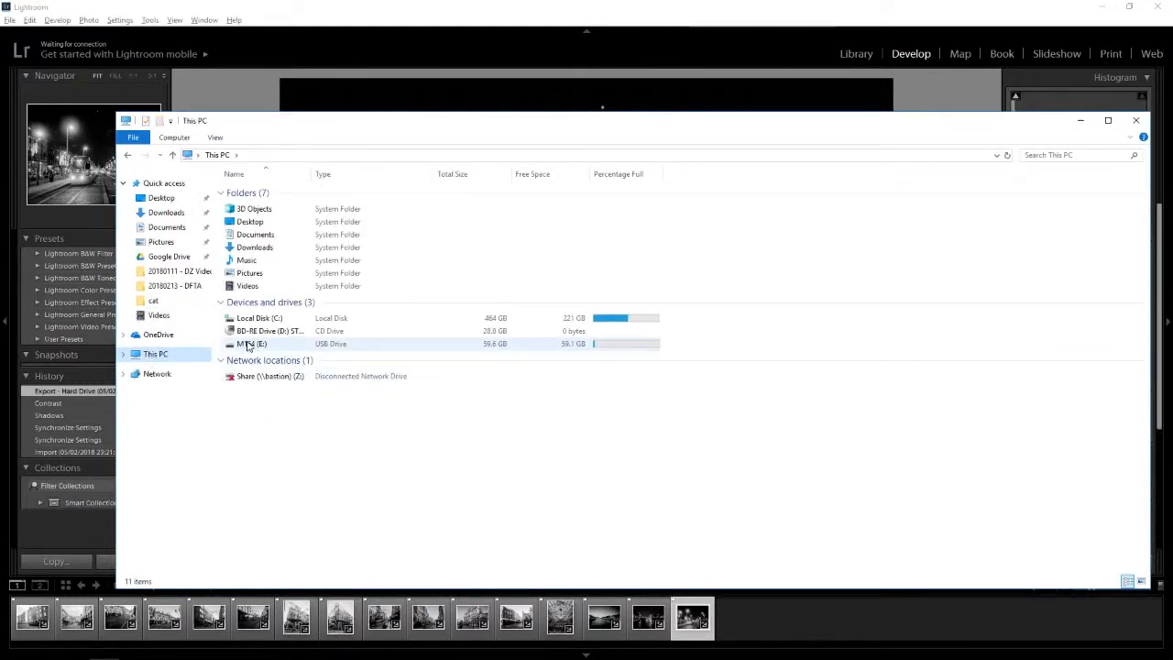
left_click(275, 344)
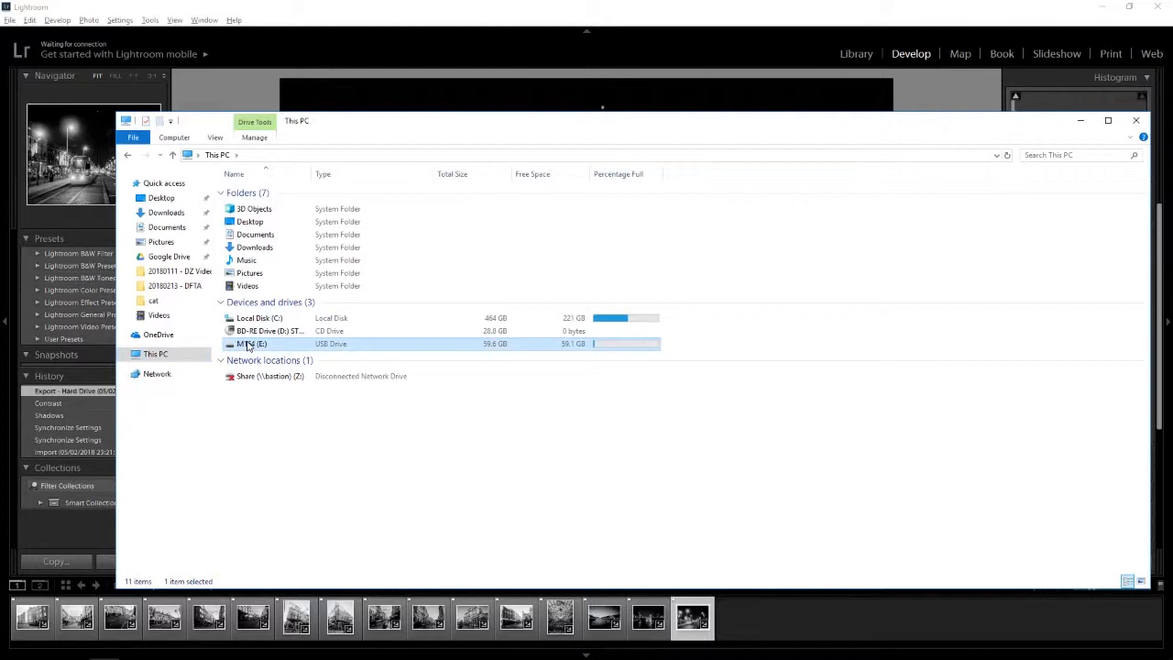
double_click(252, 344)
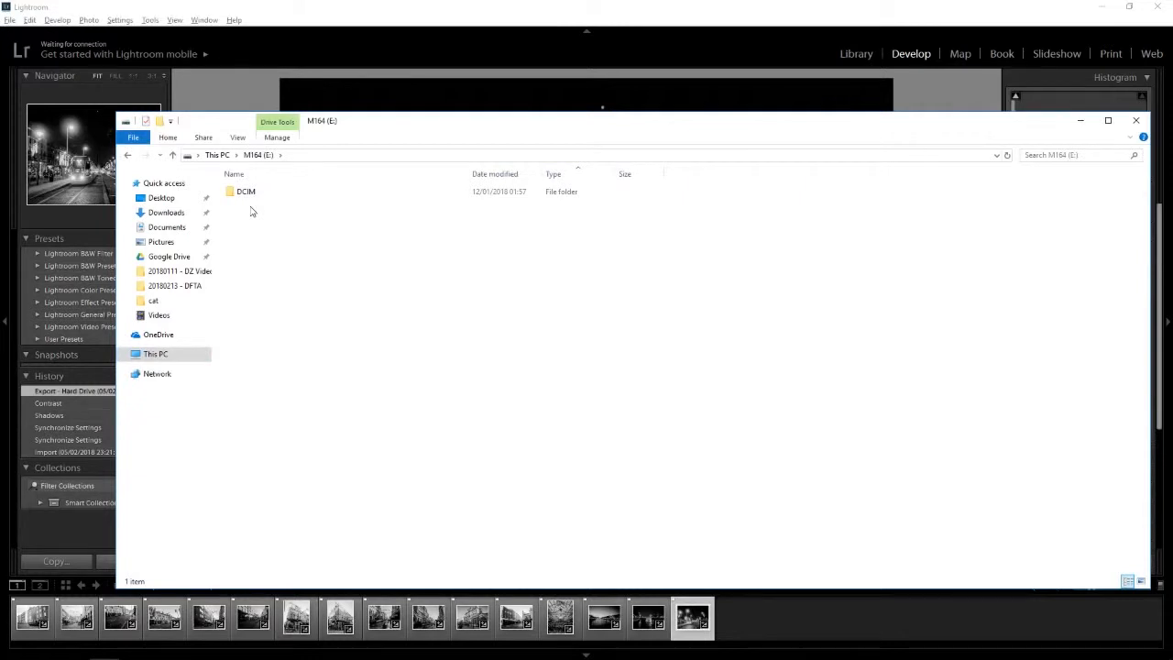
left_click(246, 190)
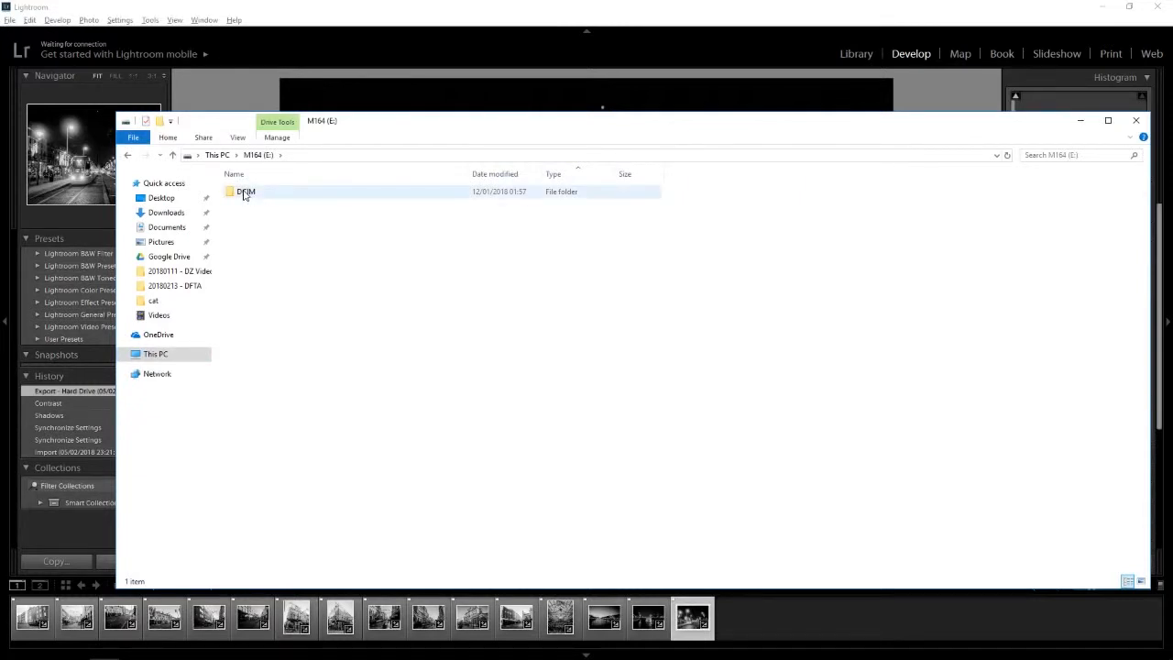
double_click(246, 191)
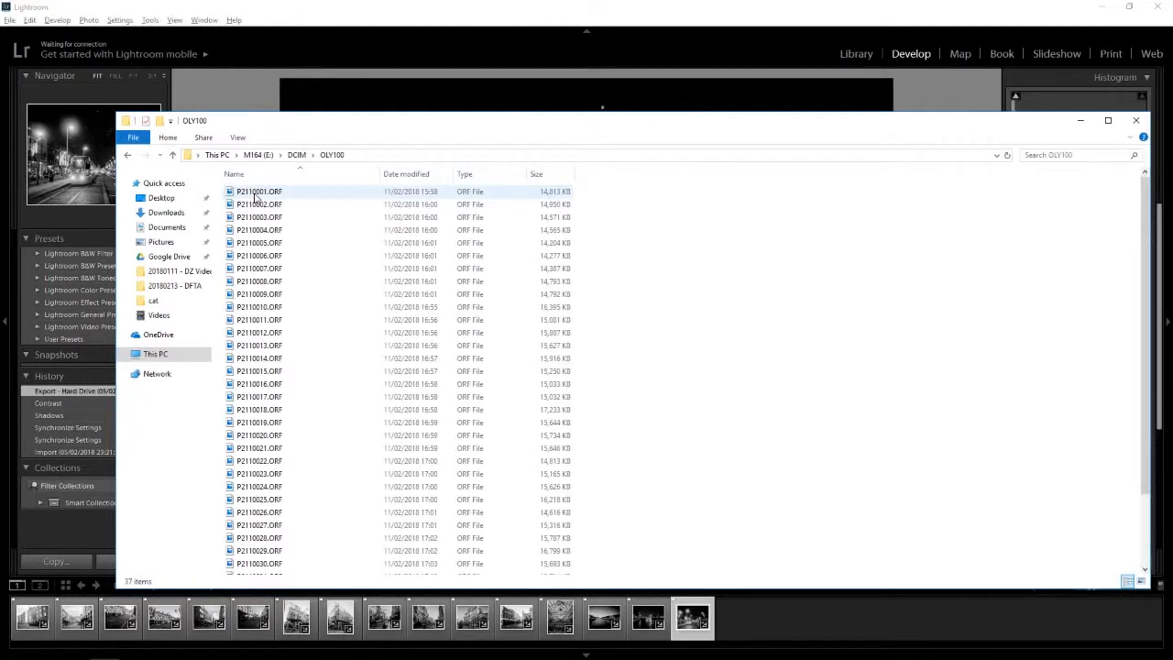
mouse_move(259, 192)
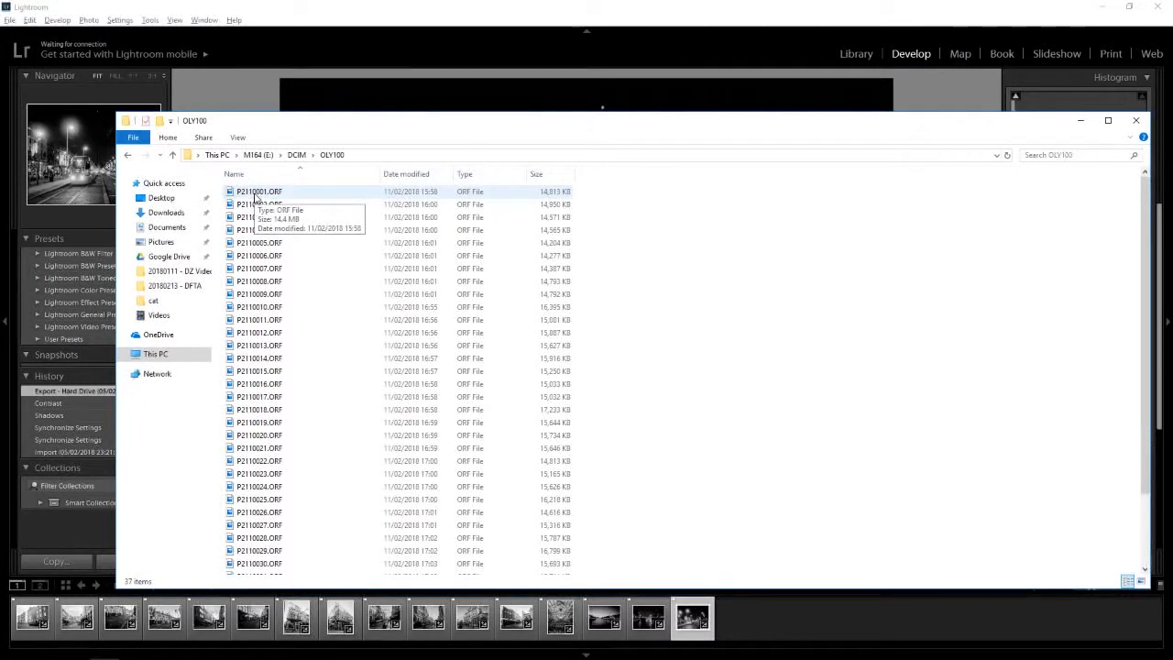
Rename the OLY100 folder in DCIM to '20180213 - Dublin Streets 2'
left_click(171, 154)
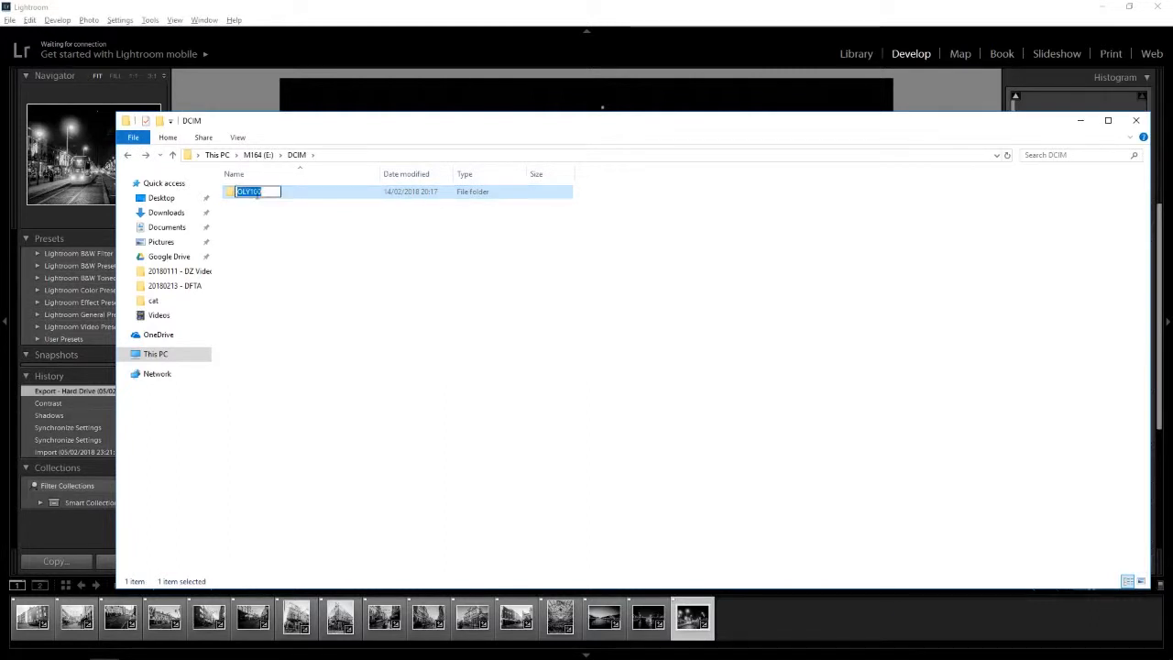
type("20180213 - Dublin")
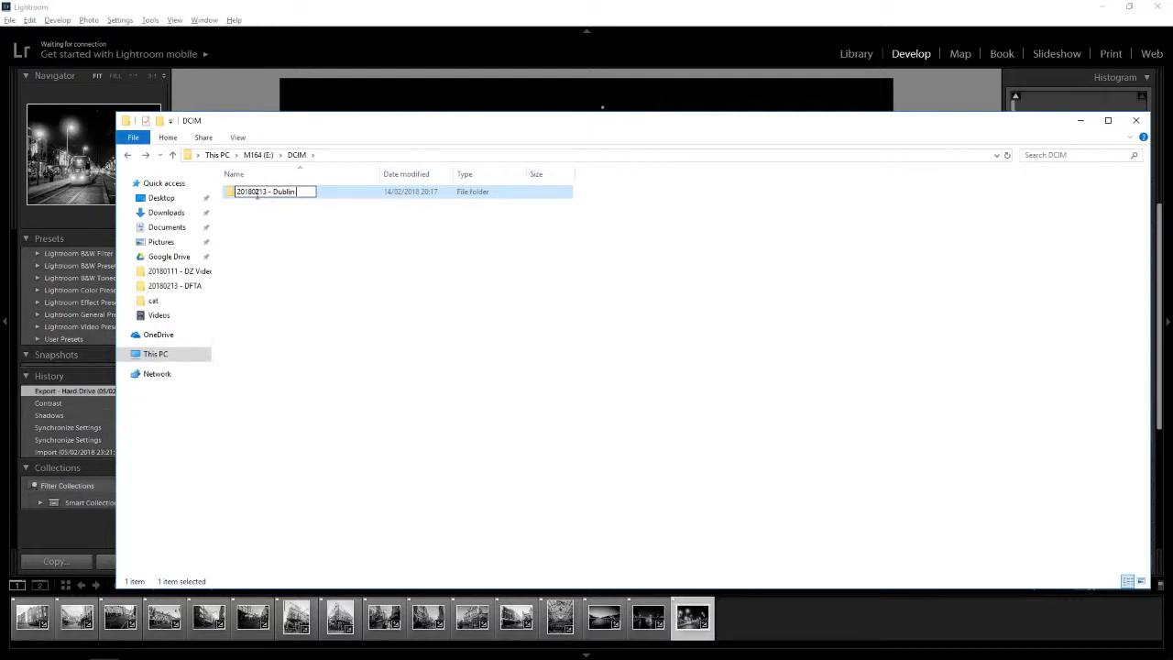
type("Streets")
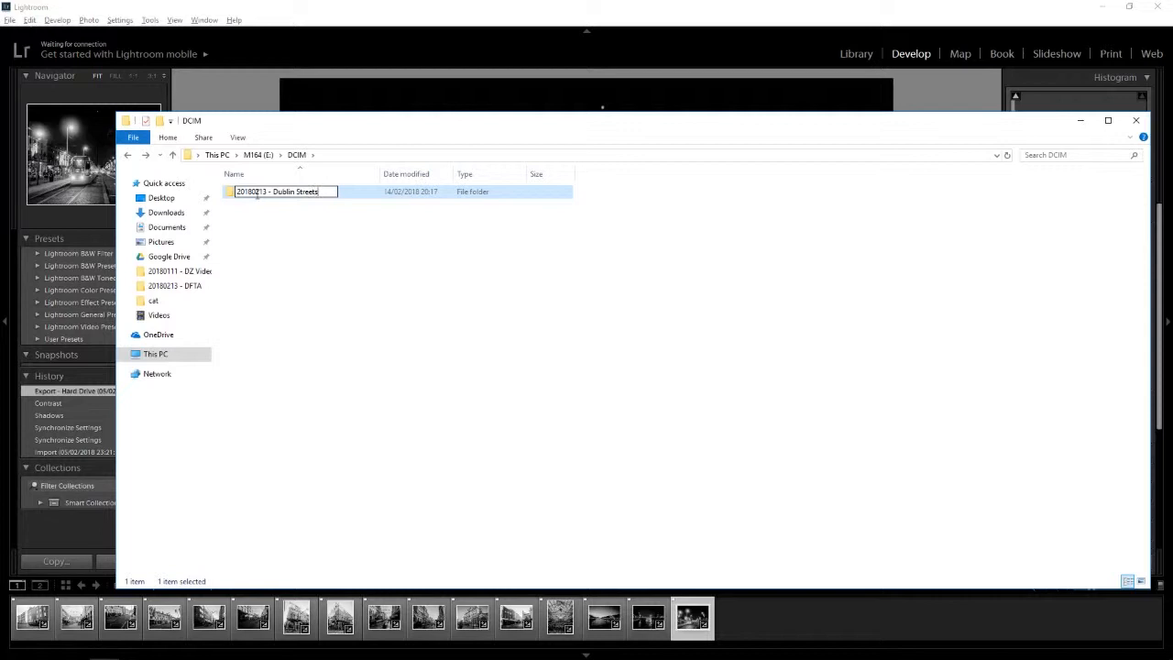
type("2")
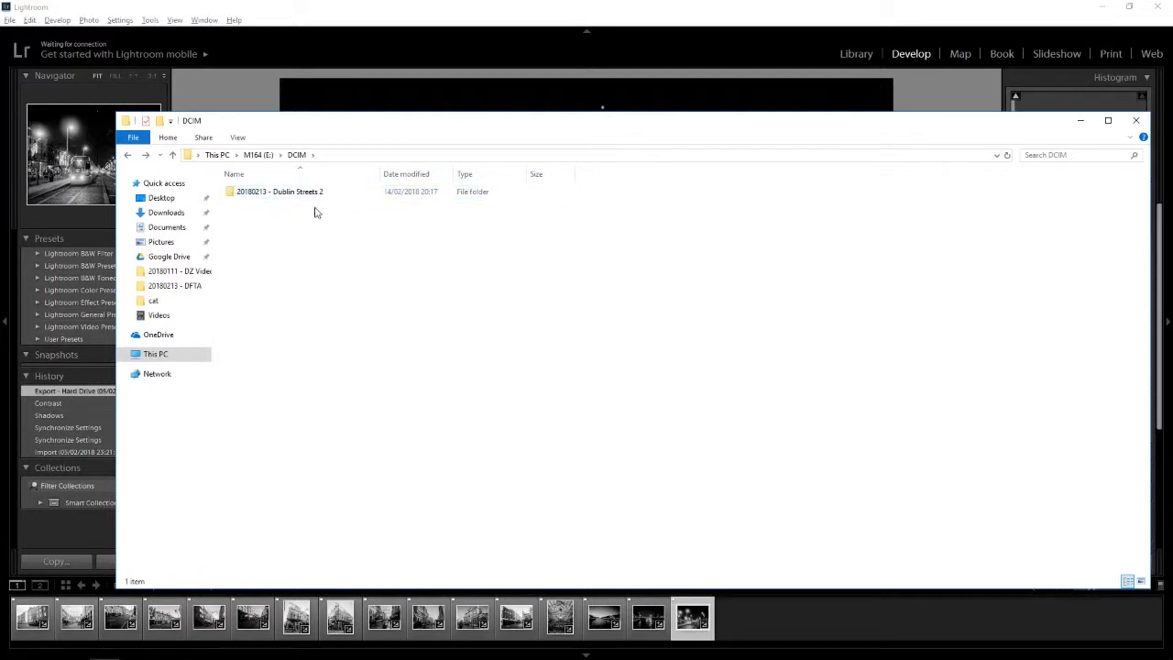
left_click(280, 192)
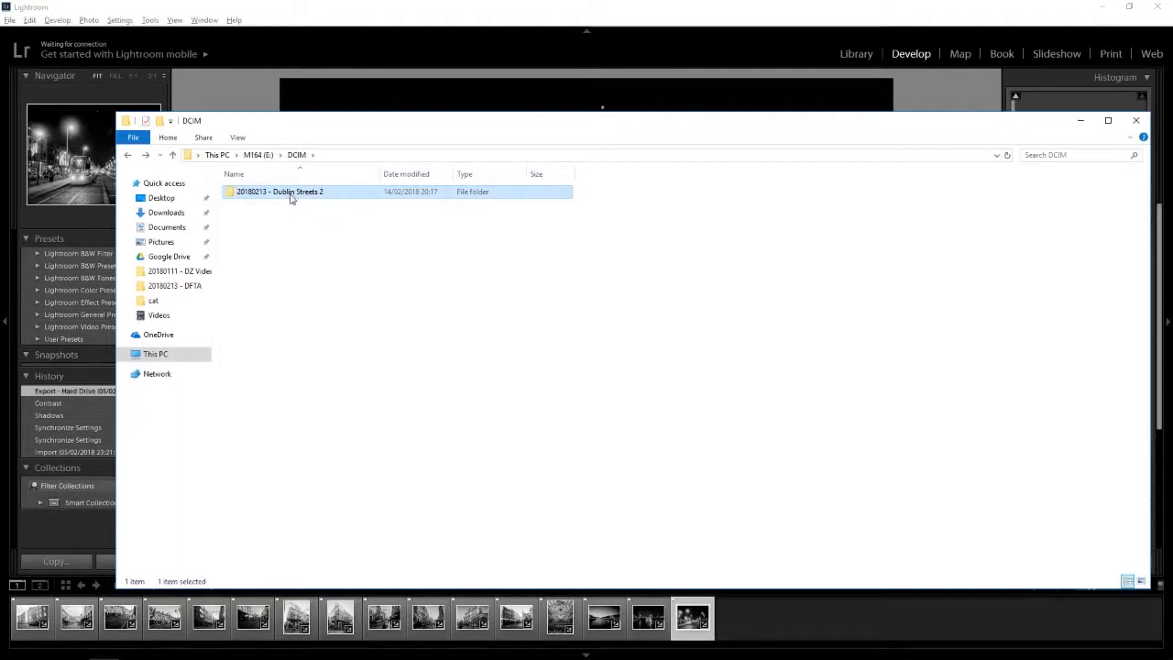
mouse_move(323, 224)
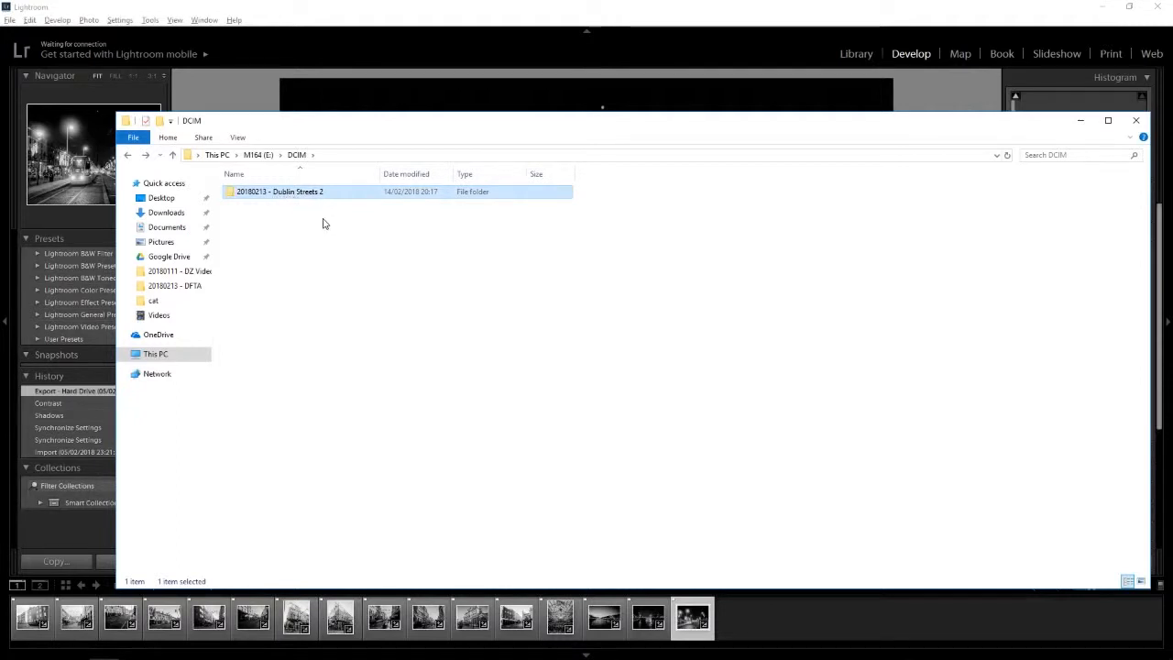
mouse_move(288, 208)
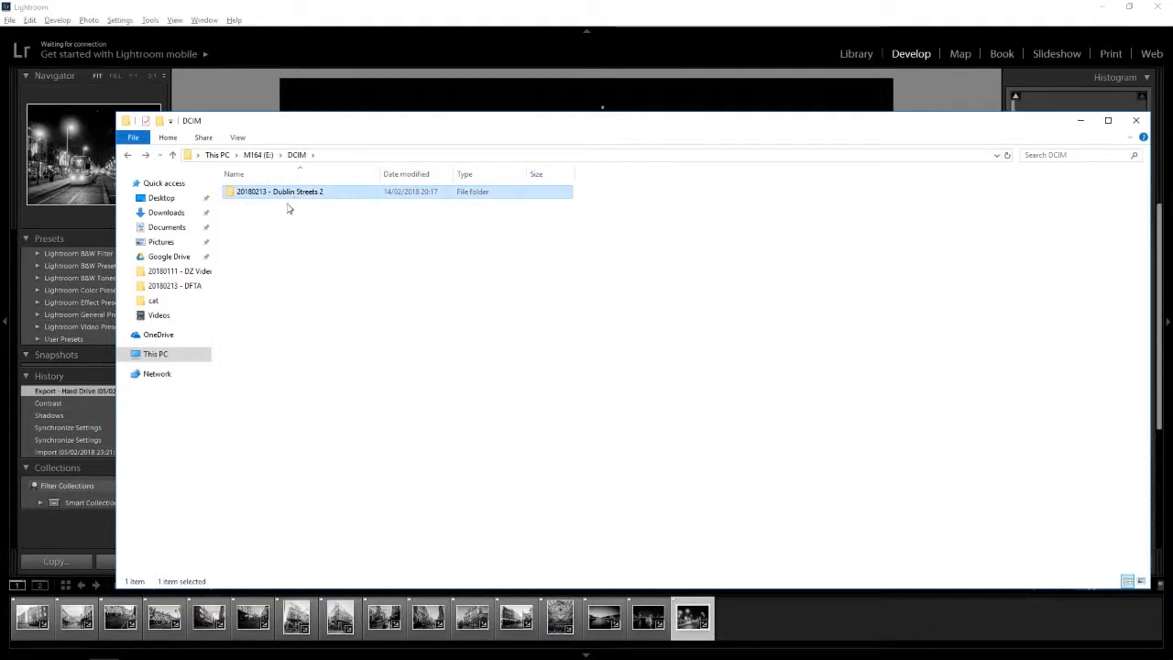
mouse_move(375, 263)
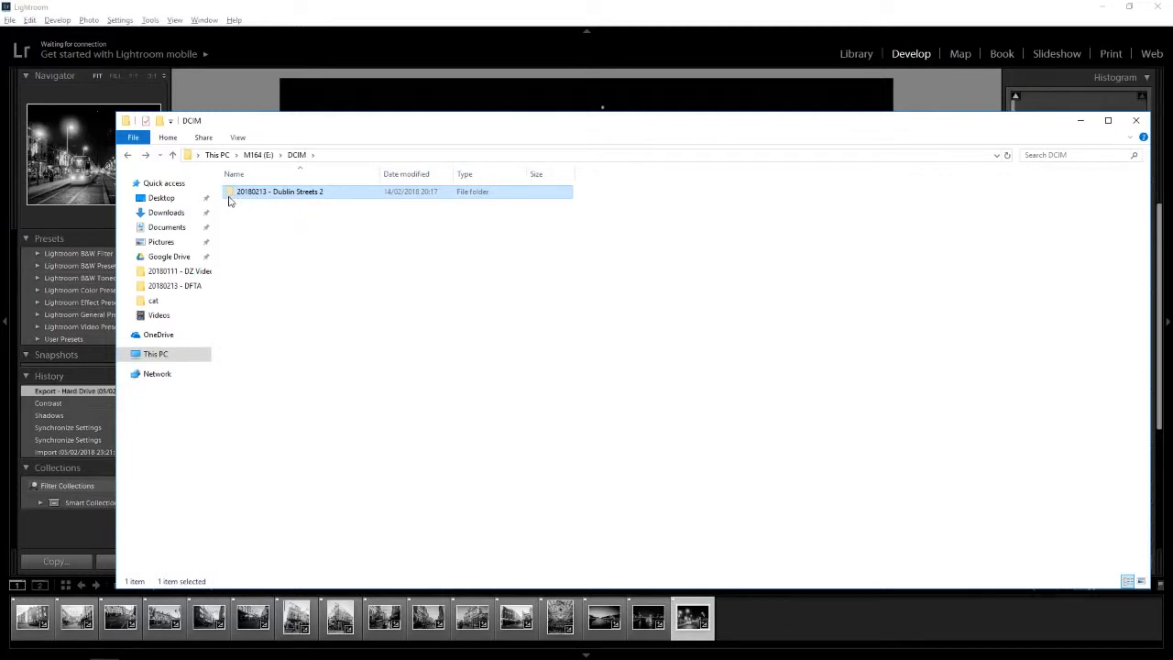
Copy the '20180213 - Dublin Streets 2' folder into Photography on Local Disk (C:)
right_click(279, 191)
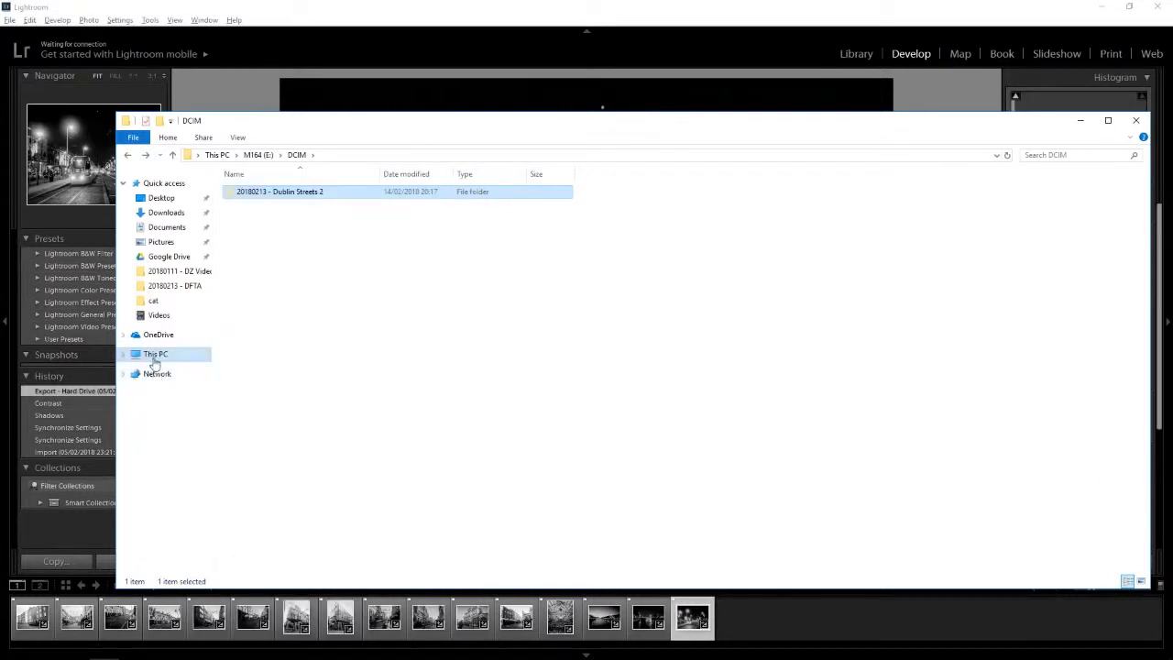
left_click(155, 354)
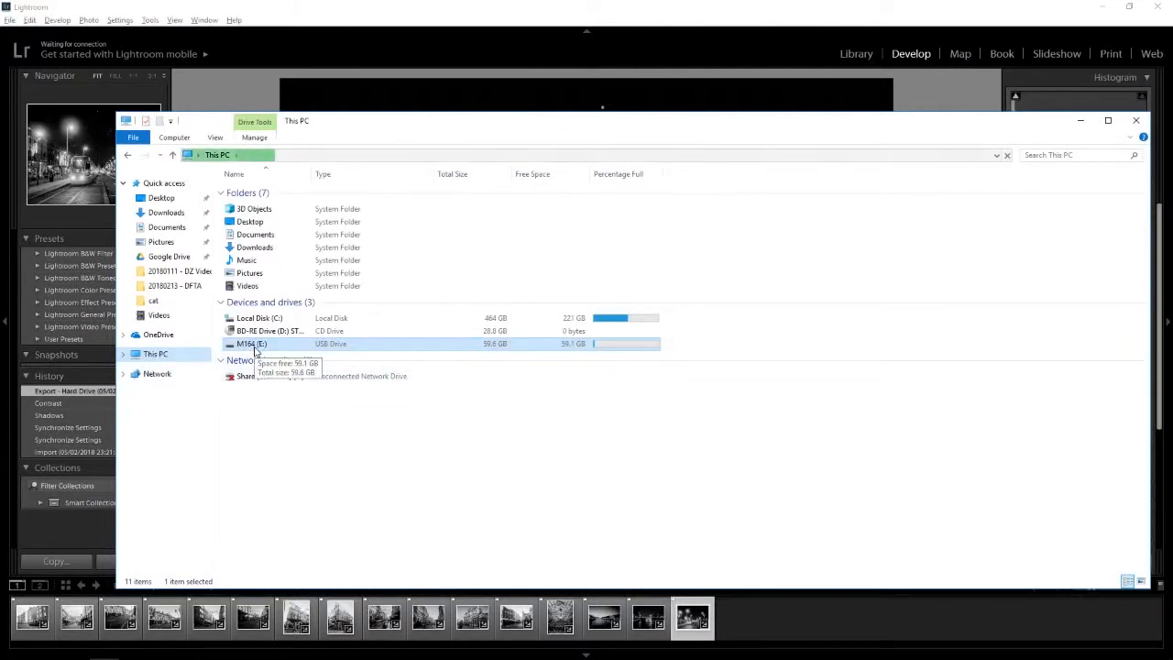
double_click(259, 318)
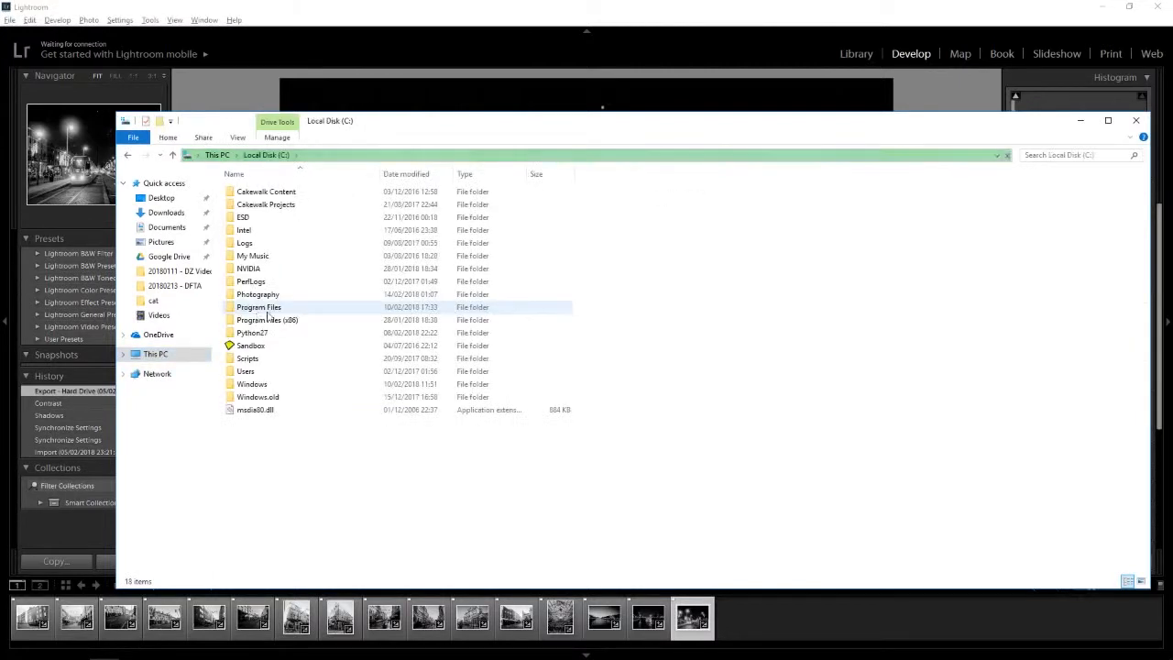
left_click(257, 293)
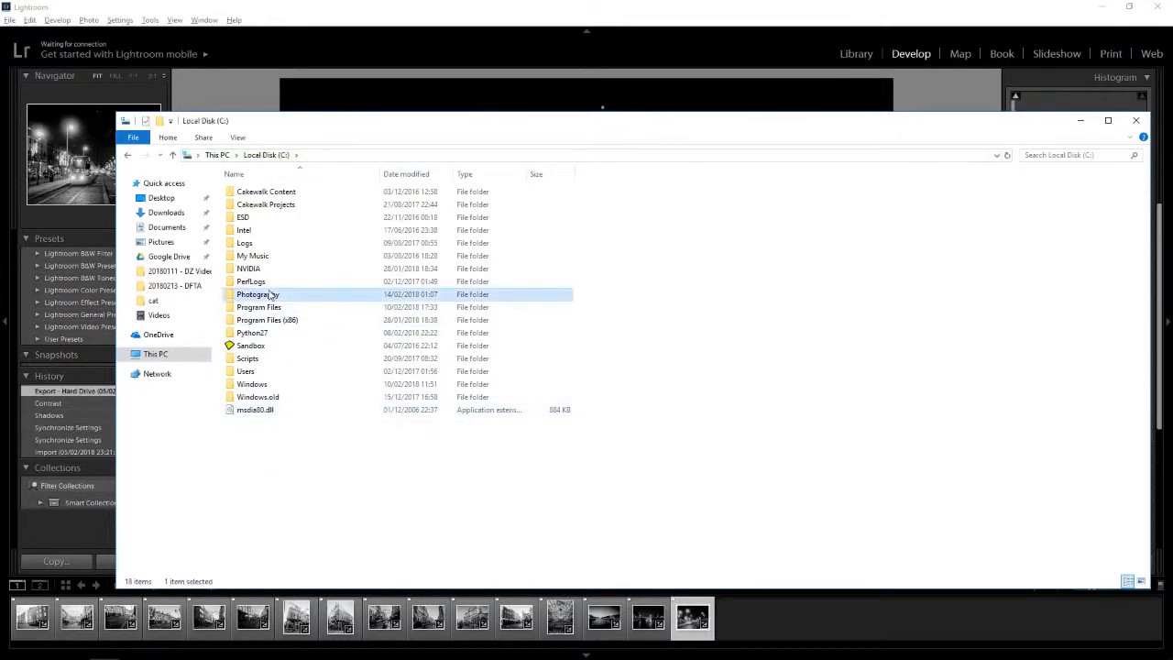
double_click(256, 294)
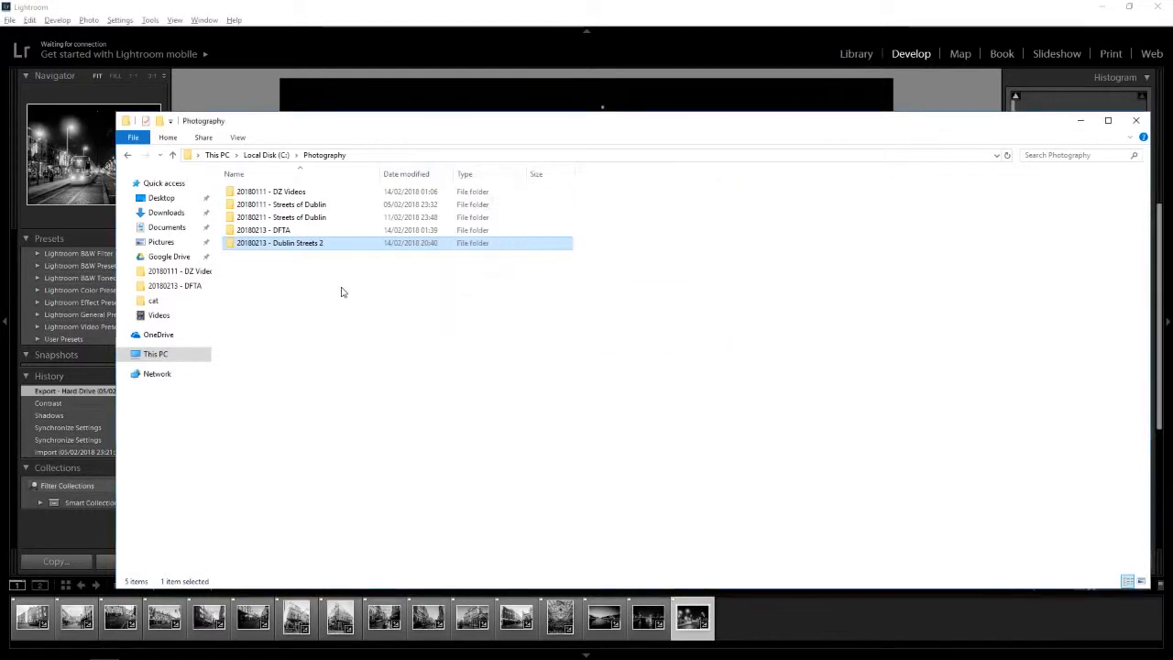
left_click(291, 273)
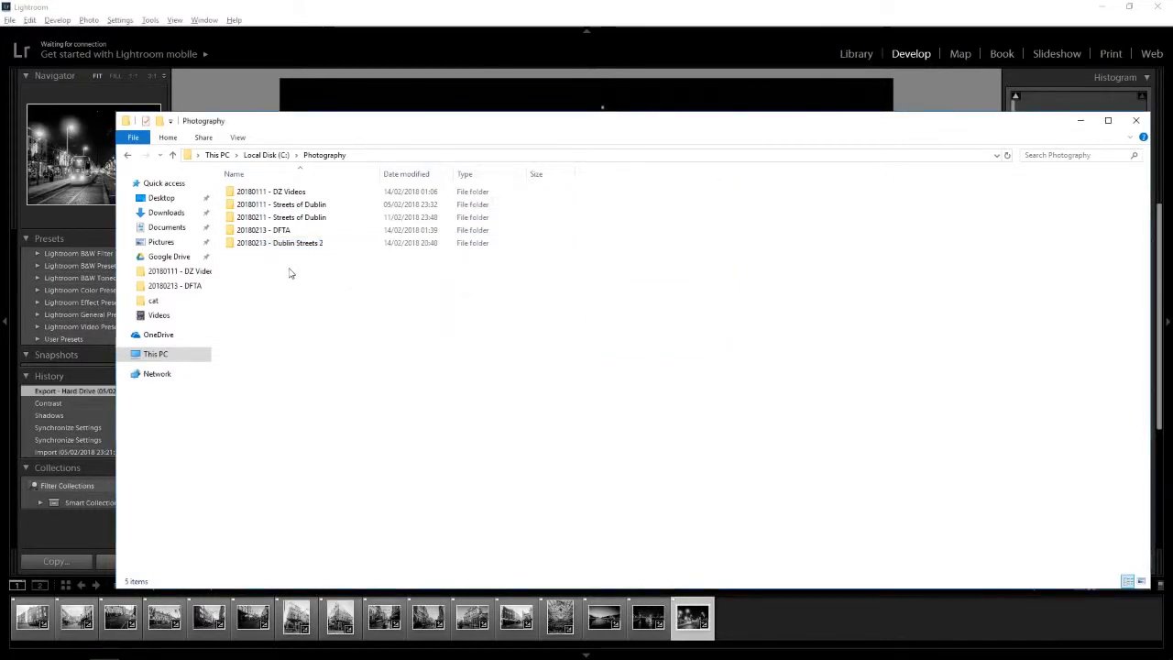
left_click(281, 204)
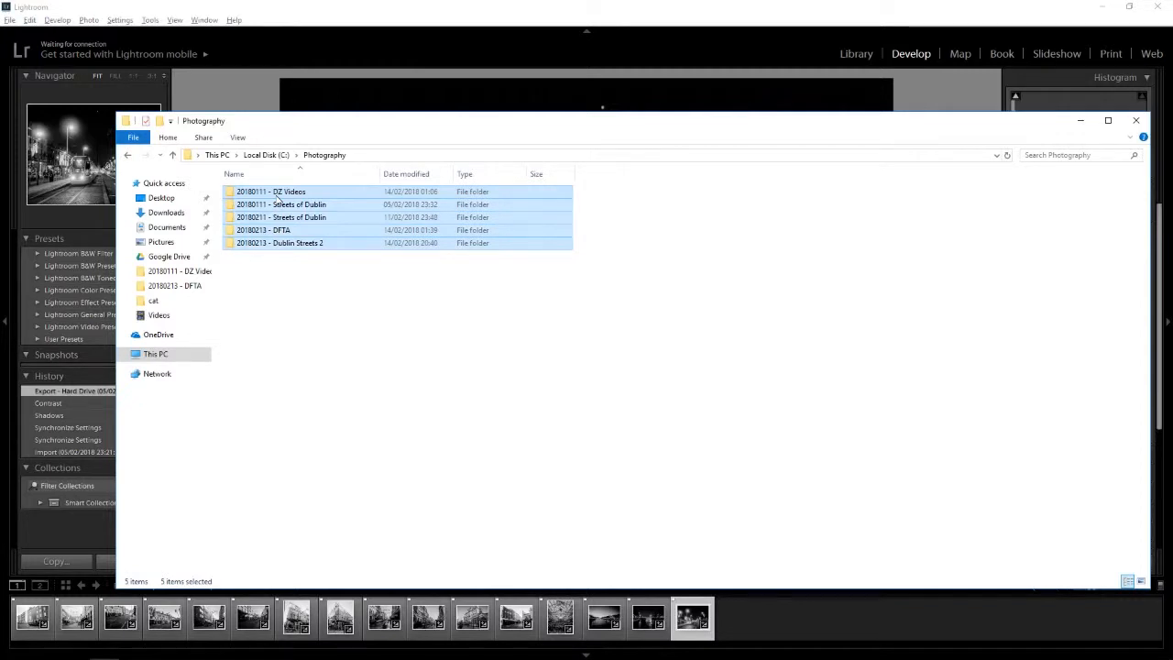
left_click(281, 217)
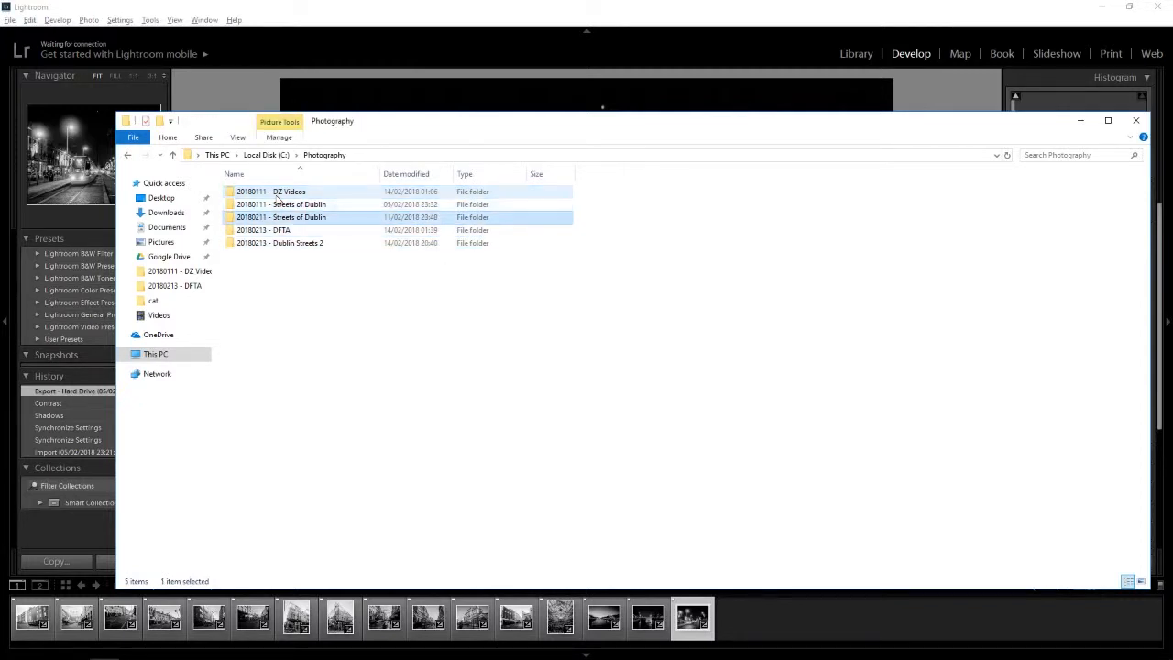
left_click(279, 243)
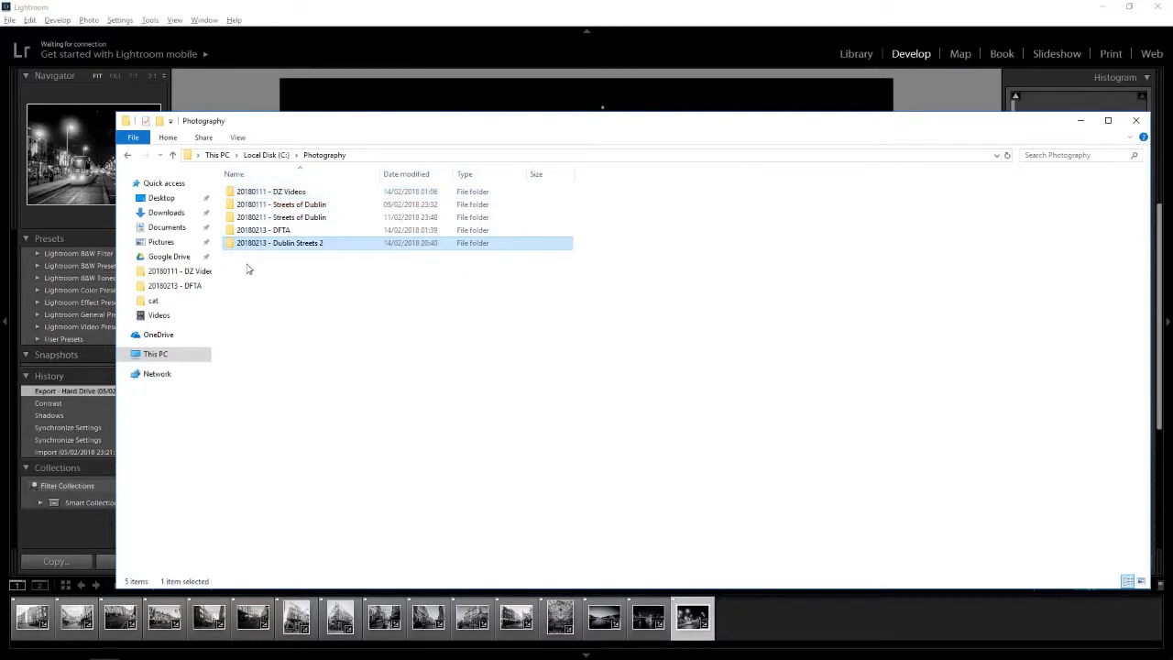
mouse_move(280, 243)
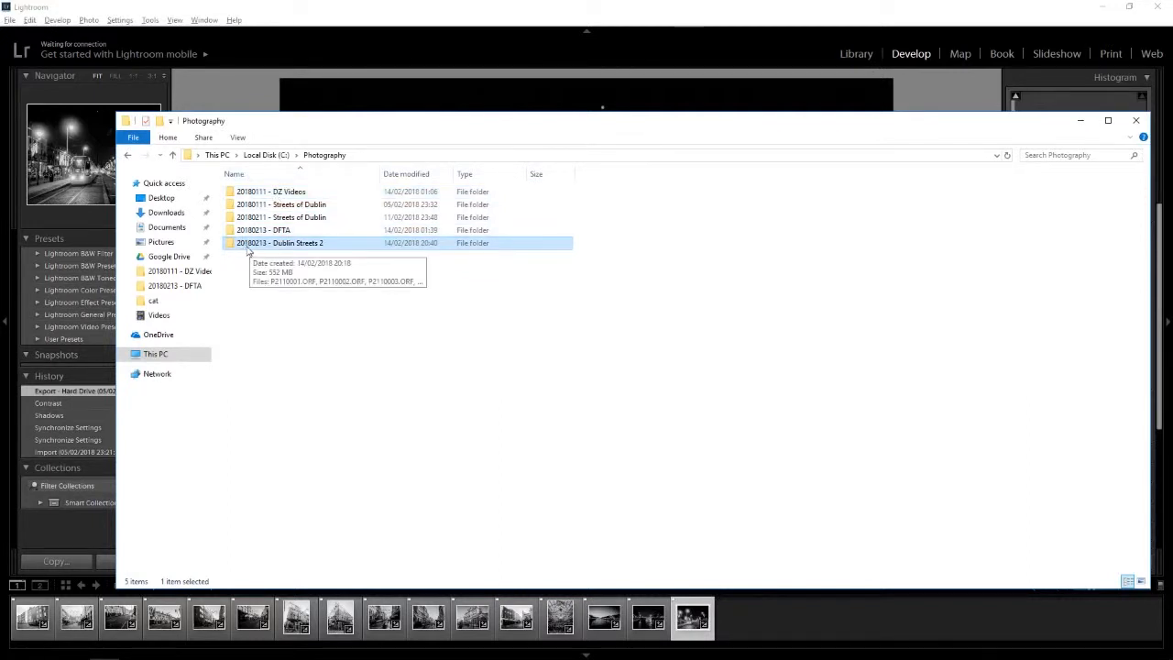
mouse_move(269, 250)
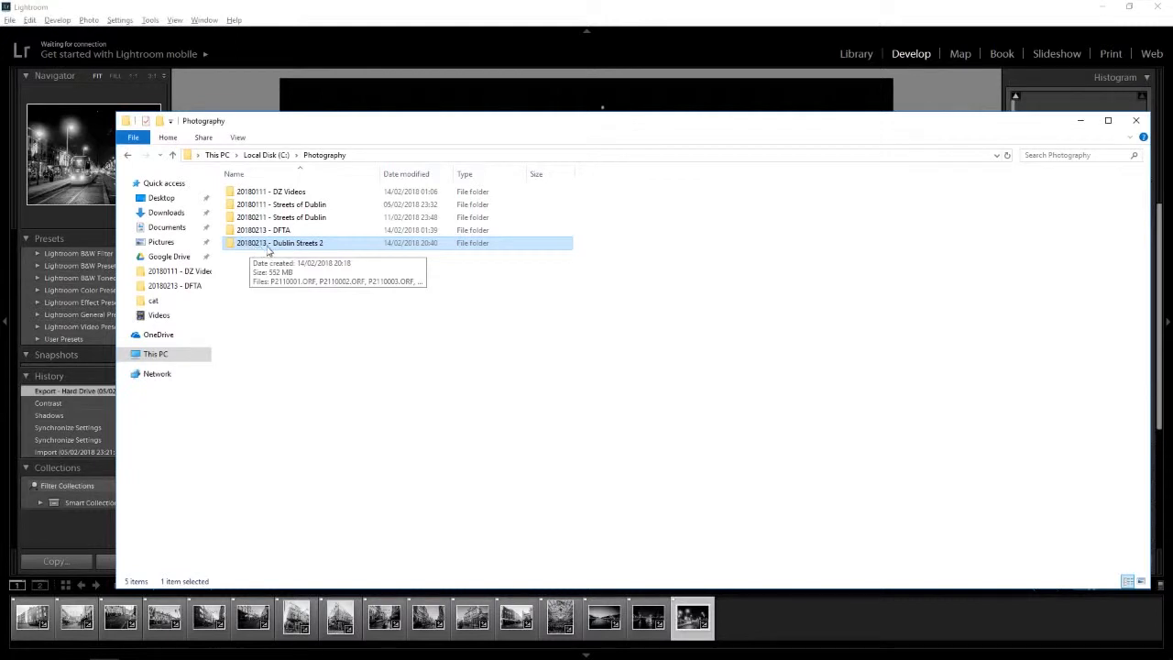
mouse_move(267, 266)
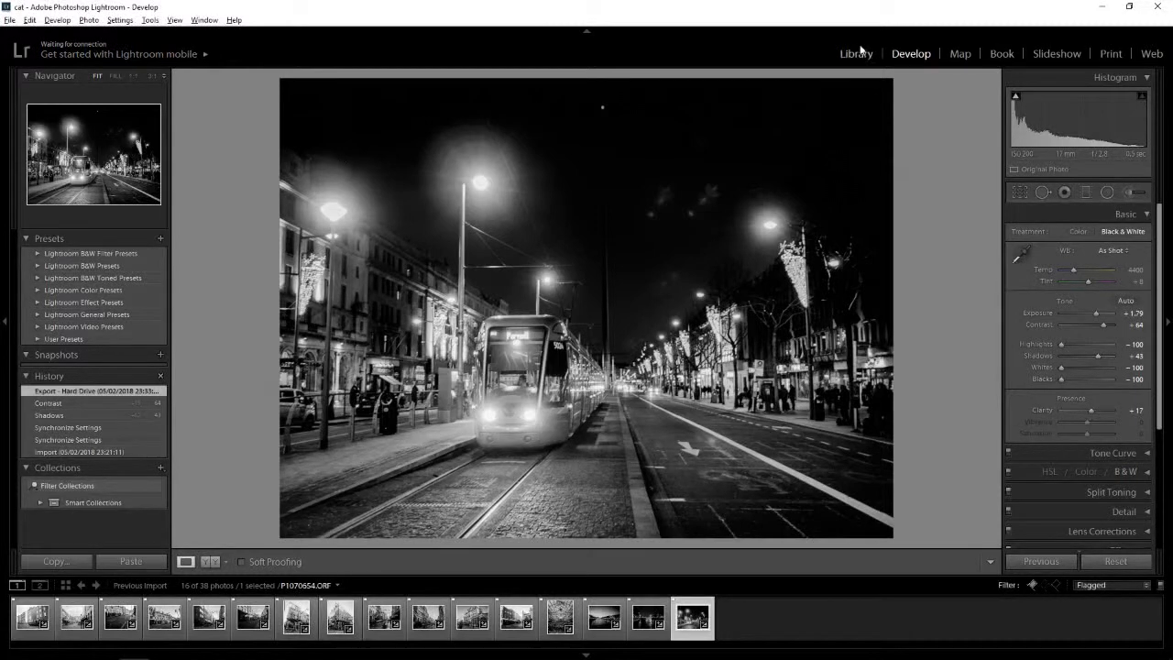
Create a new catalog named 'cat' in C:\Photography\20180213 - Dublin Streets 2
left_click(855, 54)
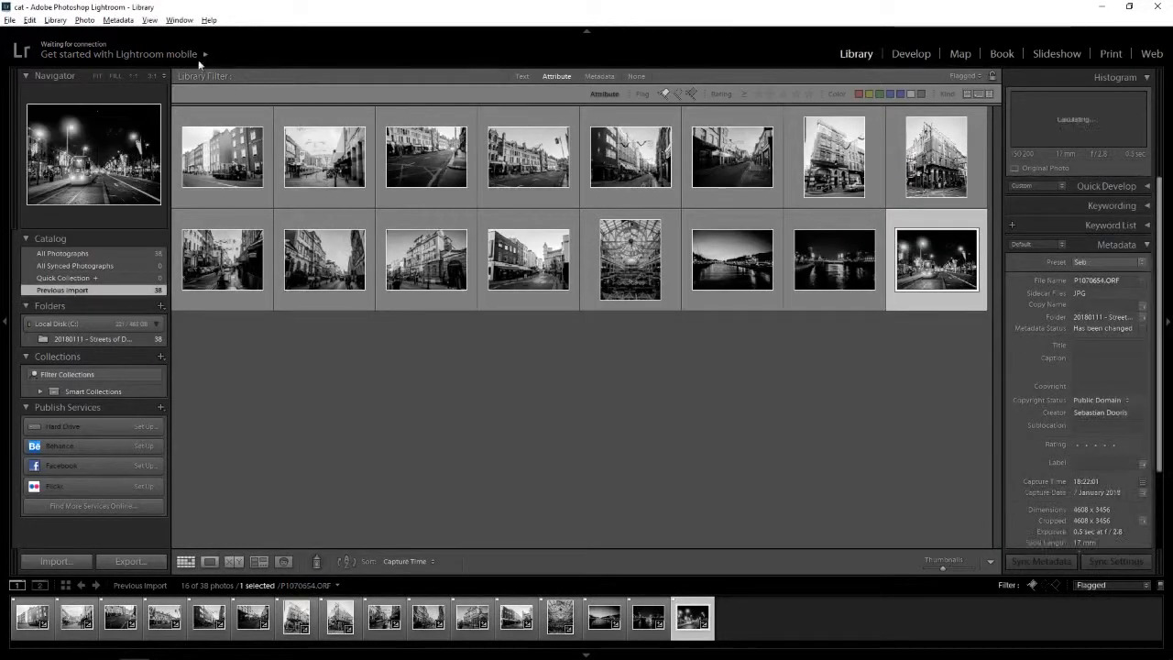
left_click(10, 21)
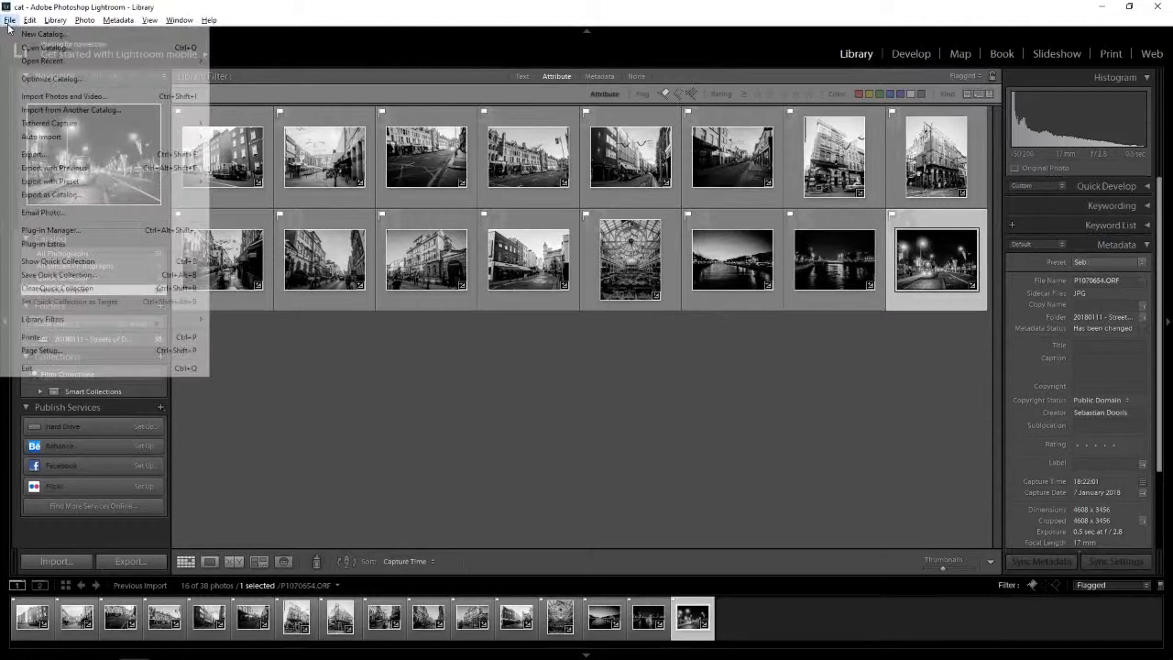
mouse_move(44, 34)
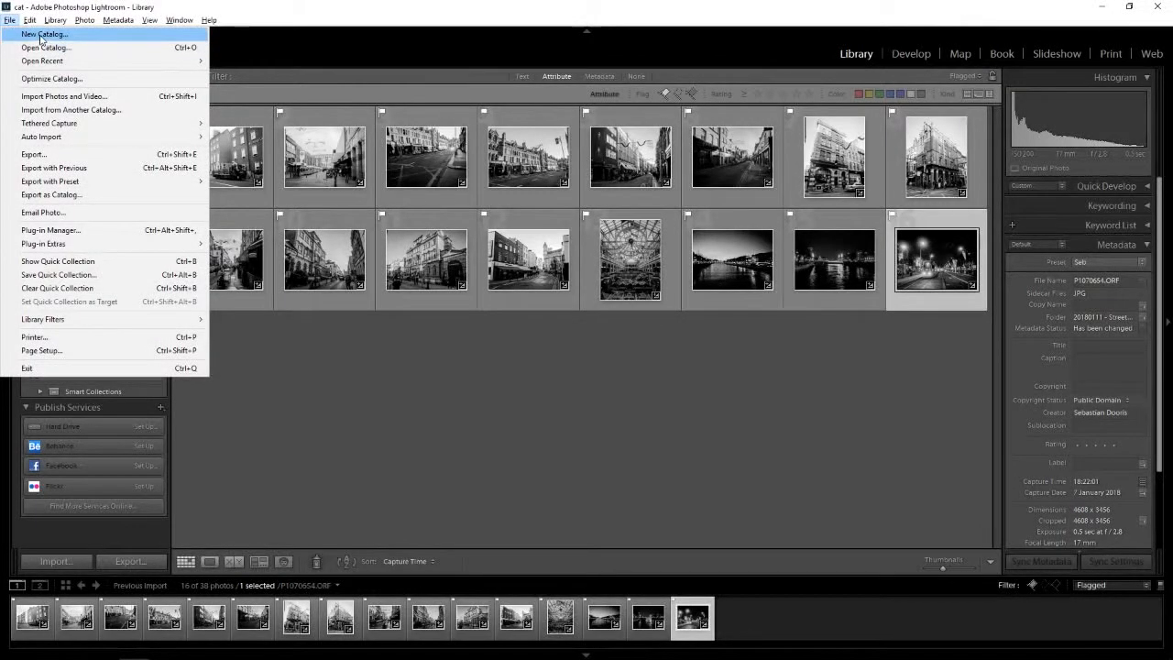
left_click(44, 34)
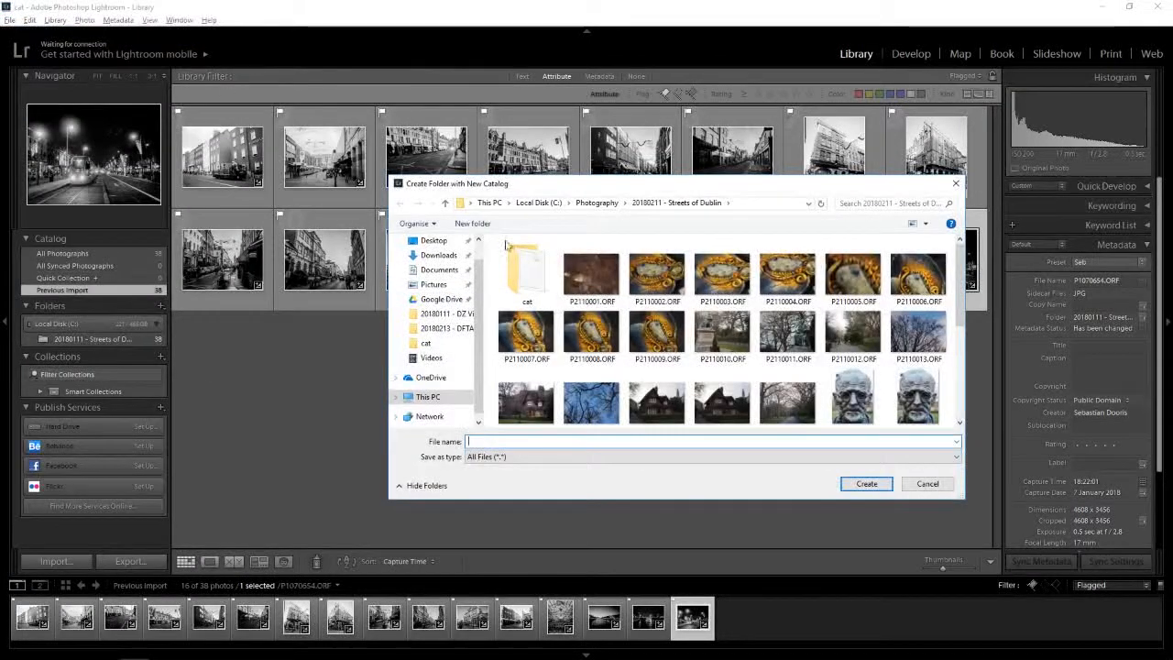
left_click(428, 397)
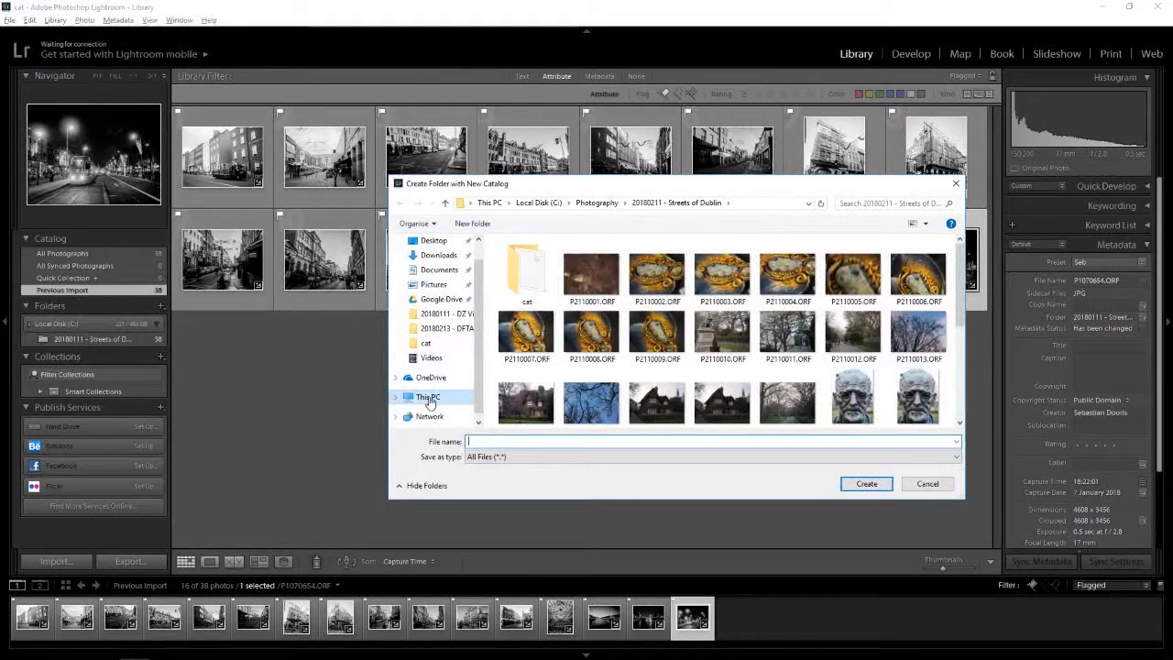
left_click(428, 396)
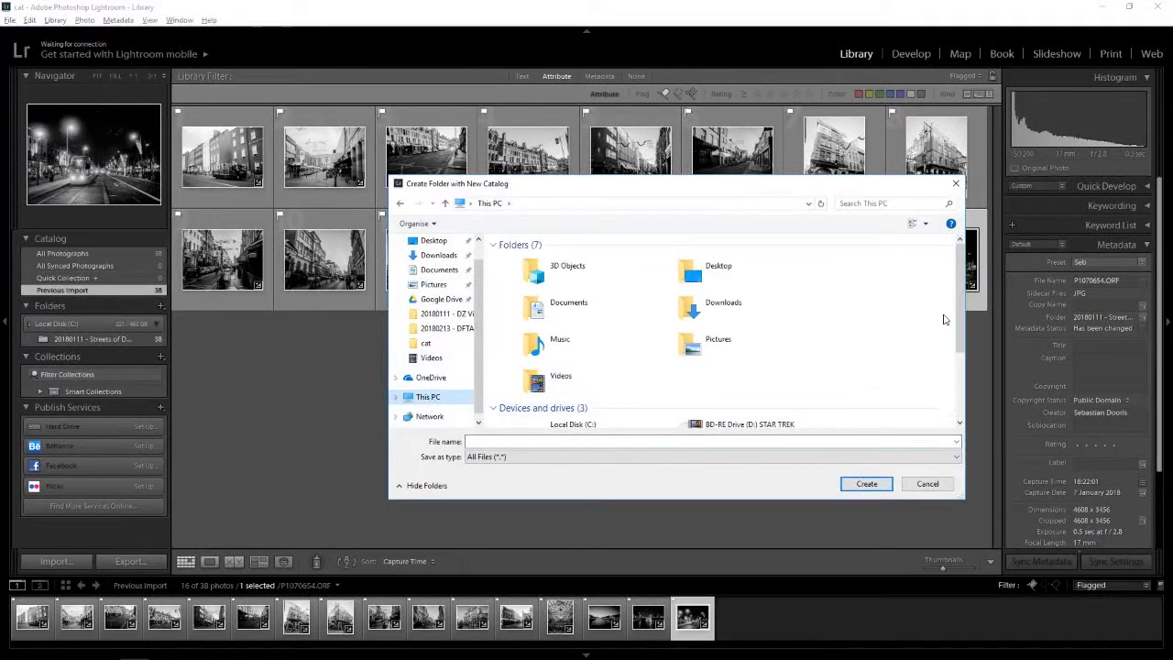
scroll("down", 3)
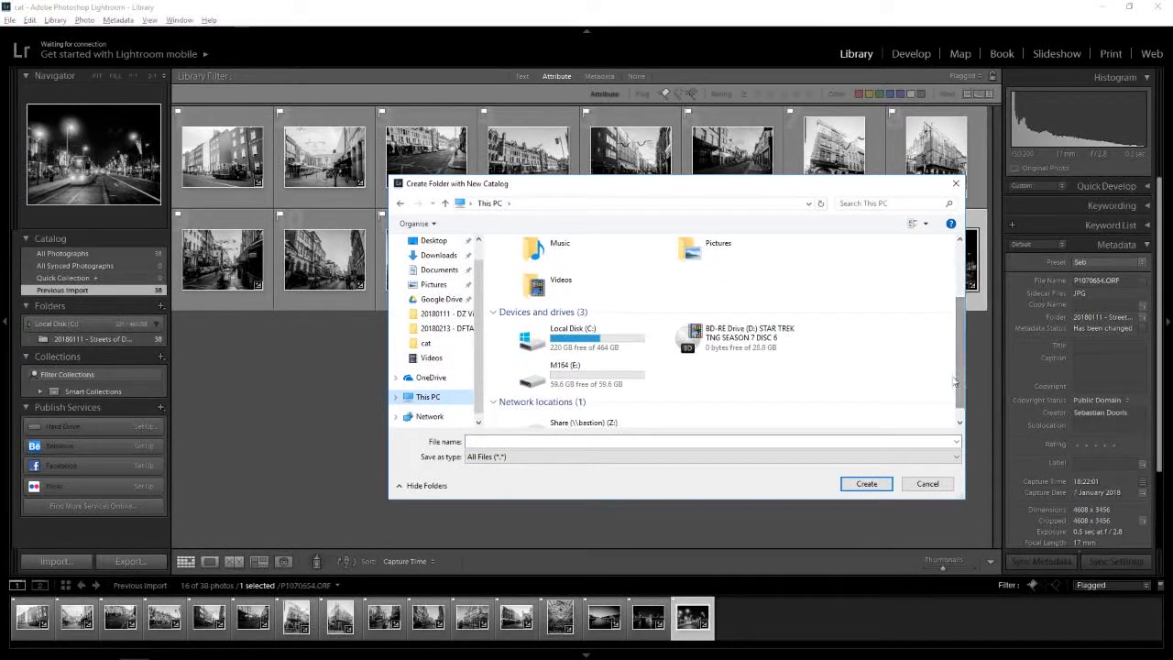
double_click(573, 337)
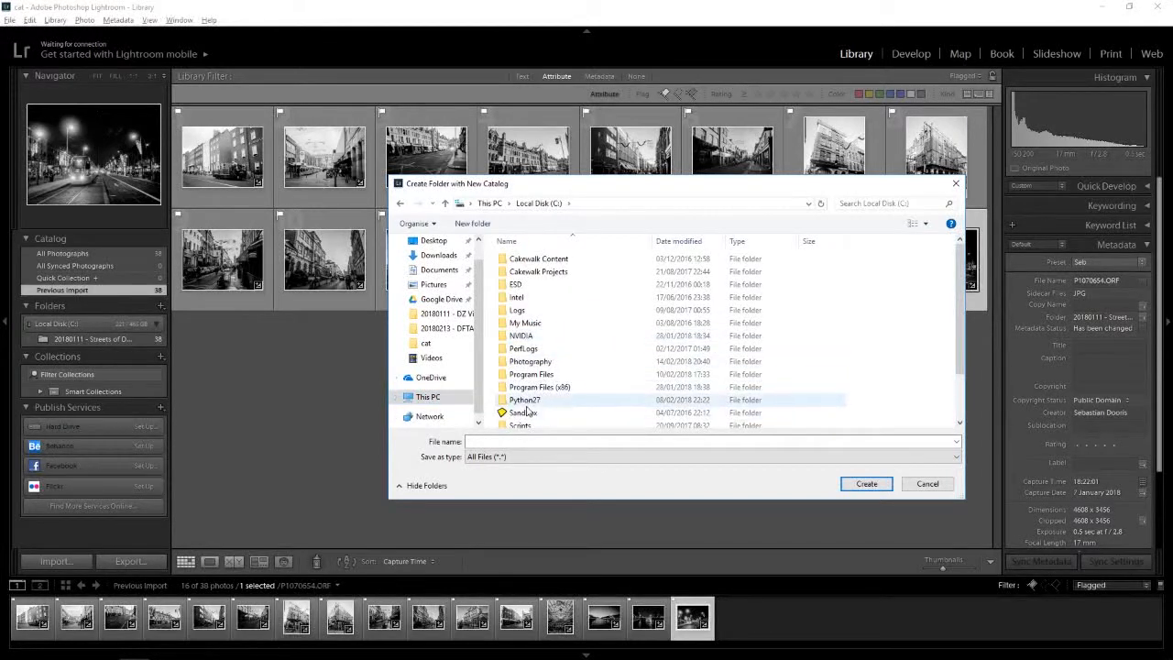
double_click(530, 361)
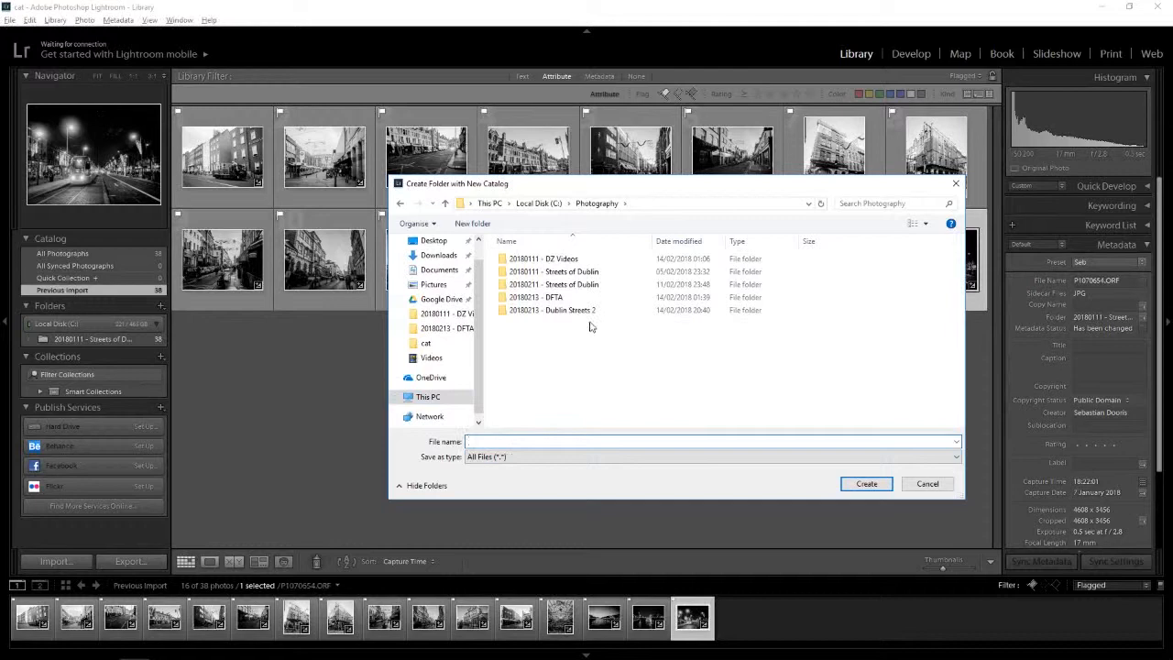
left_click(553, 310)
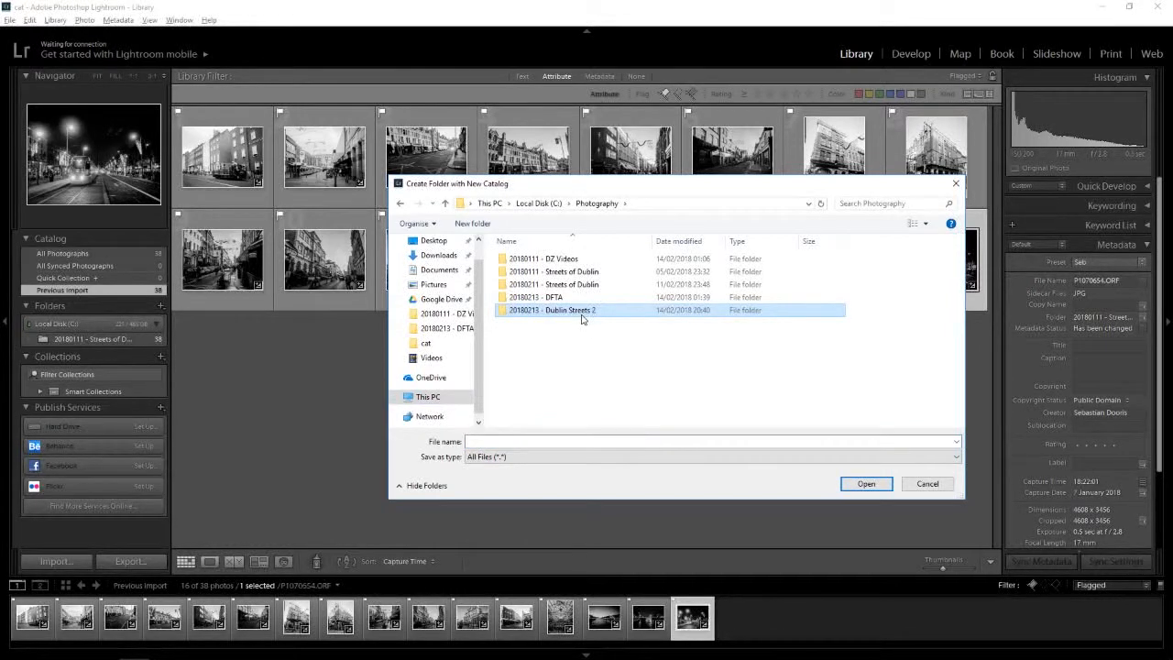
double_click(554, 310)
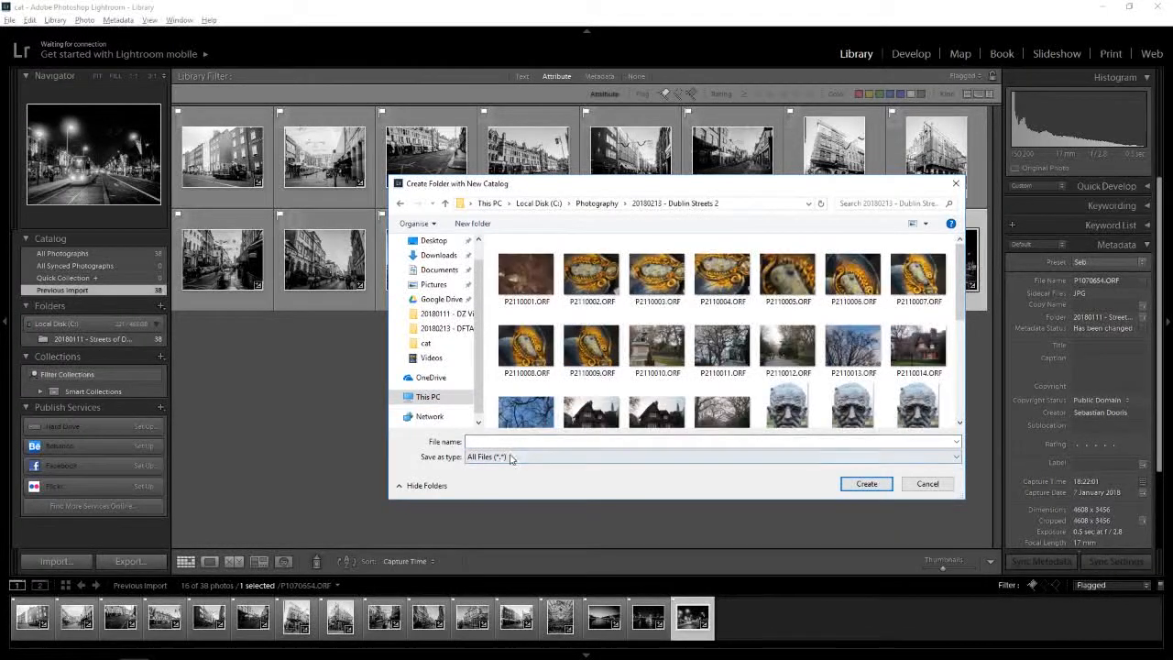
left_click(713, 441)
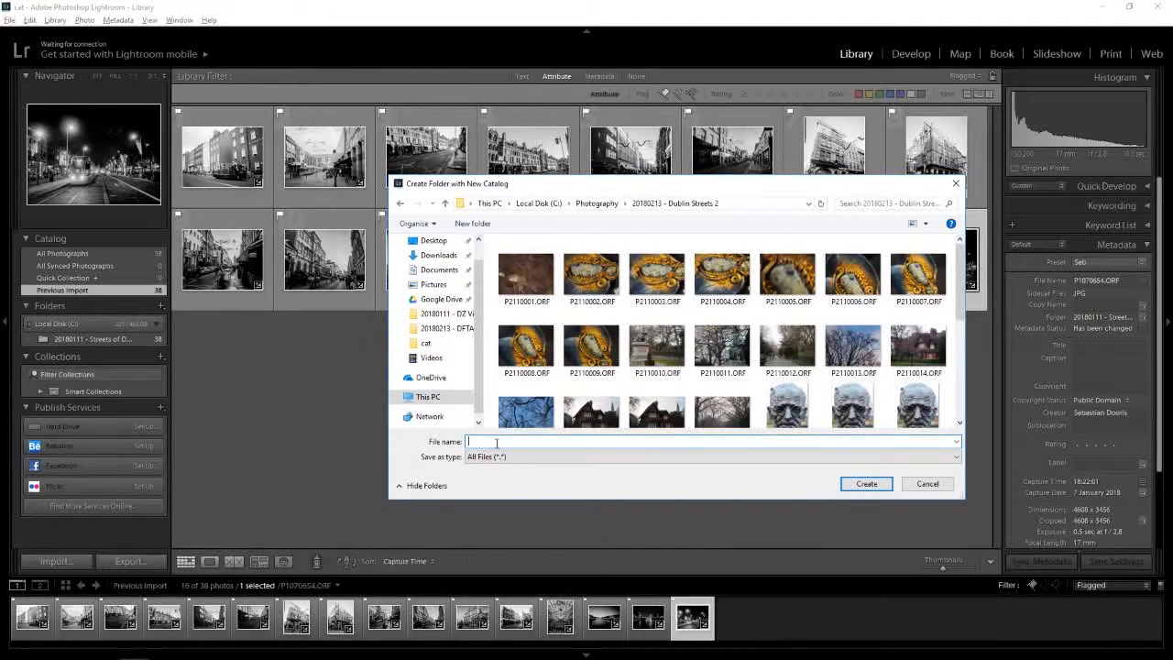
type("cat")
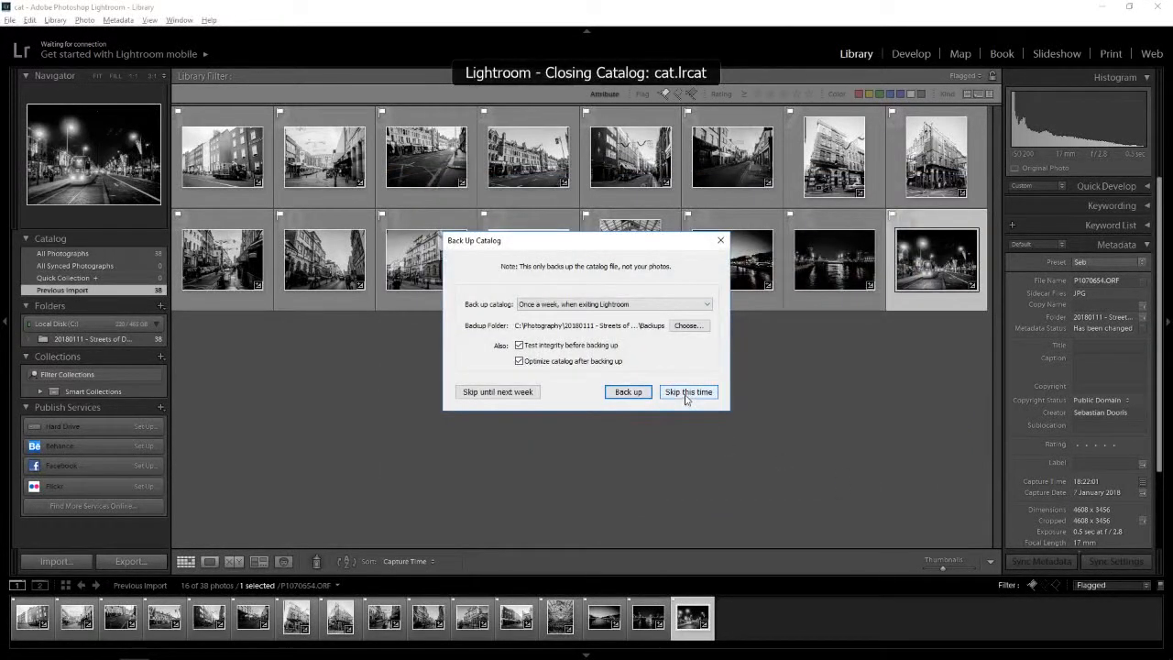
Skip backing up the old catalog, then open Task Manager from the taskbar
left_click(688, 391)
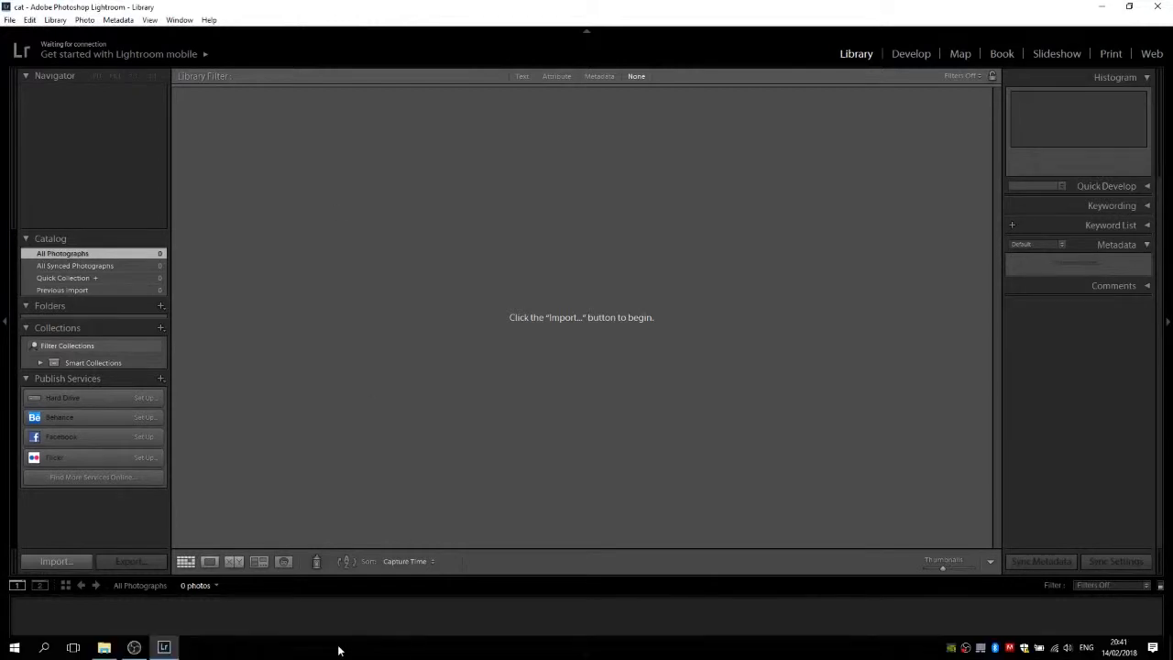
right_click(339, 649)
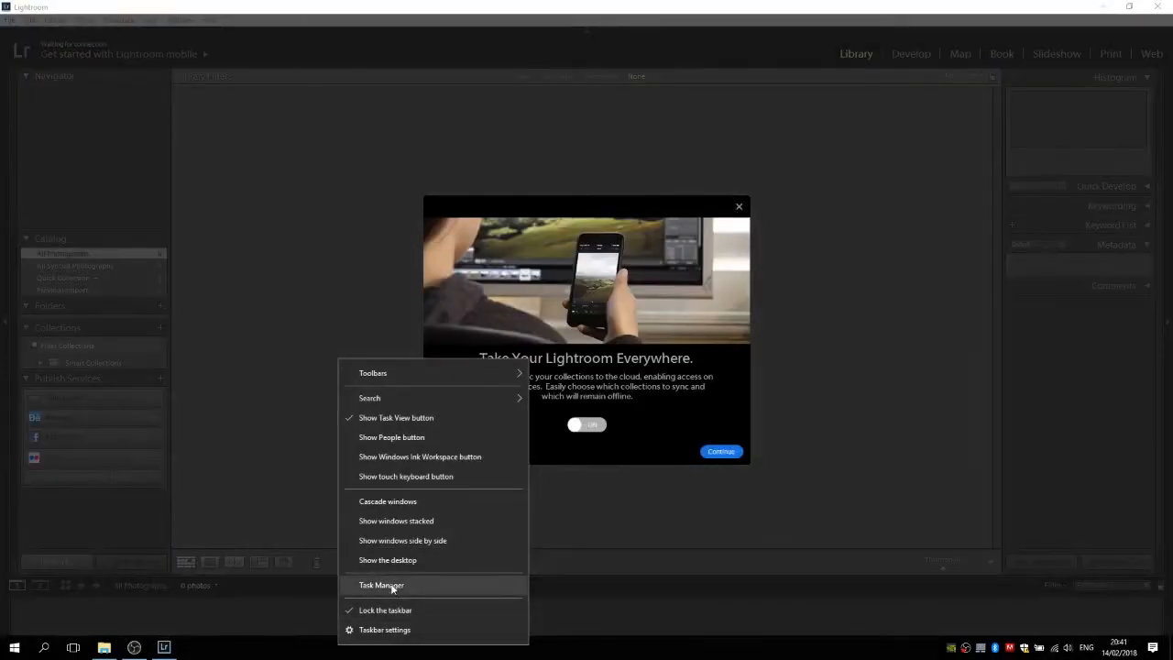
left_click(381, 585)
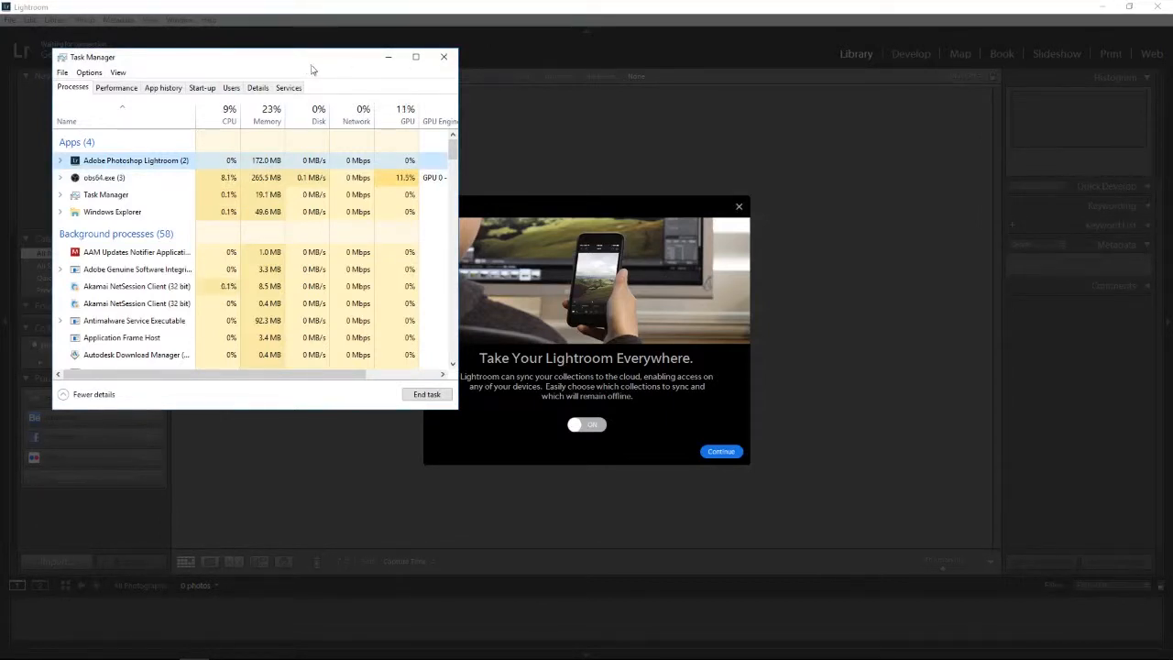
mouse_move(445, 57)
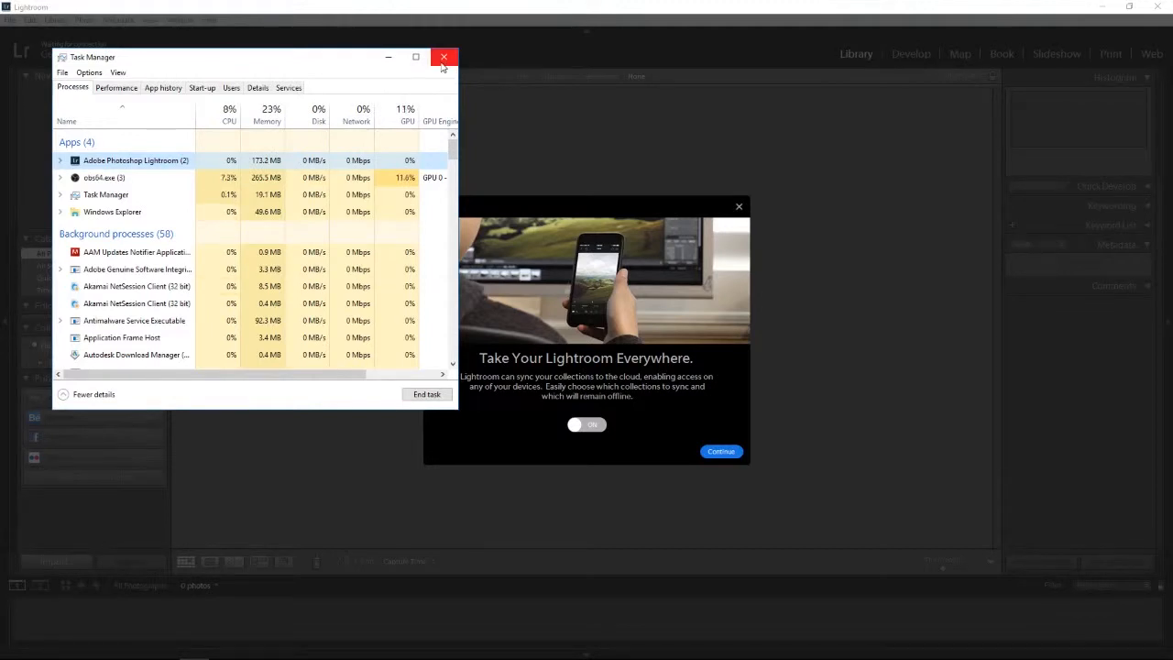
Close Task Manager and dismiss the 'Take Your Lightroom Everywhere' popup
left_click(444, 57)
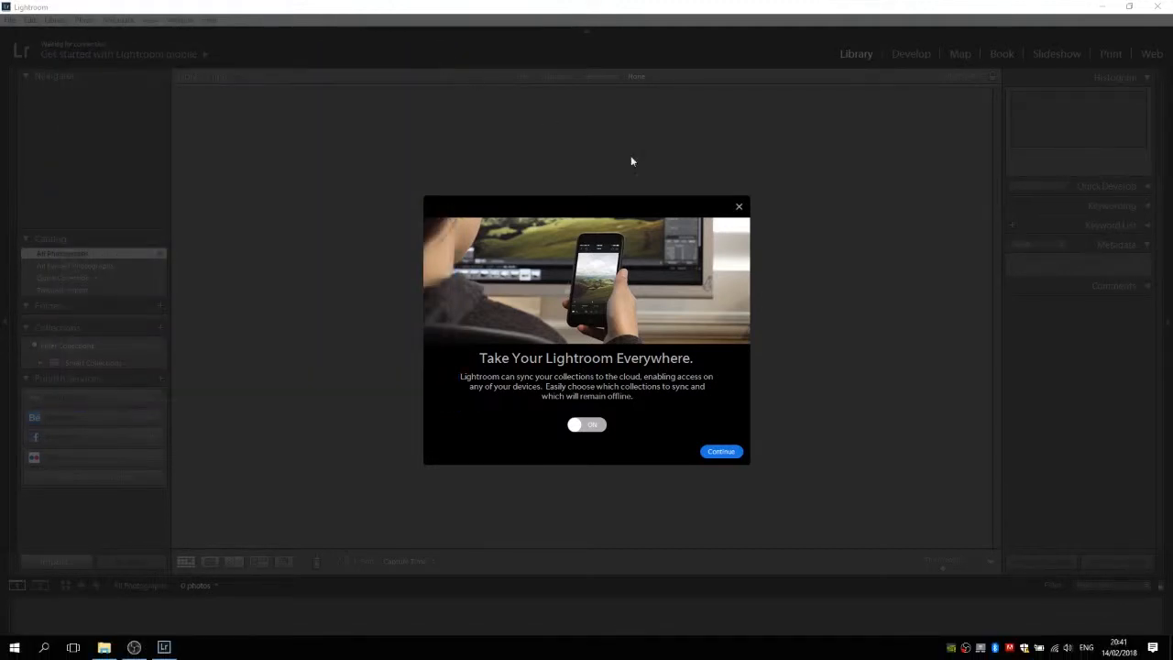
left_click(721, 451)
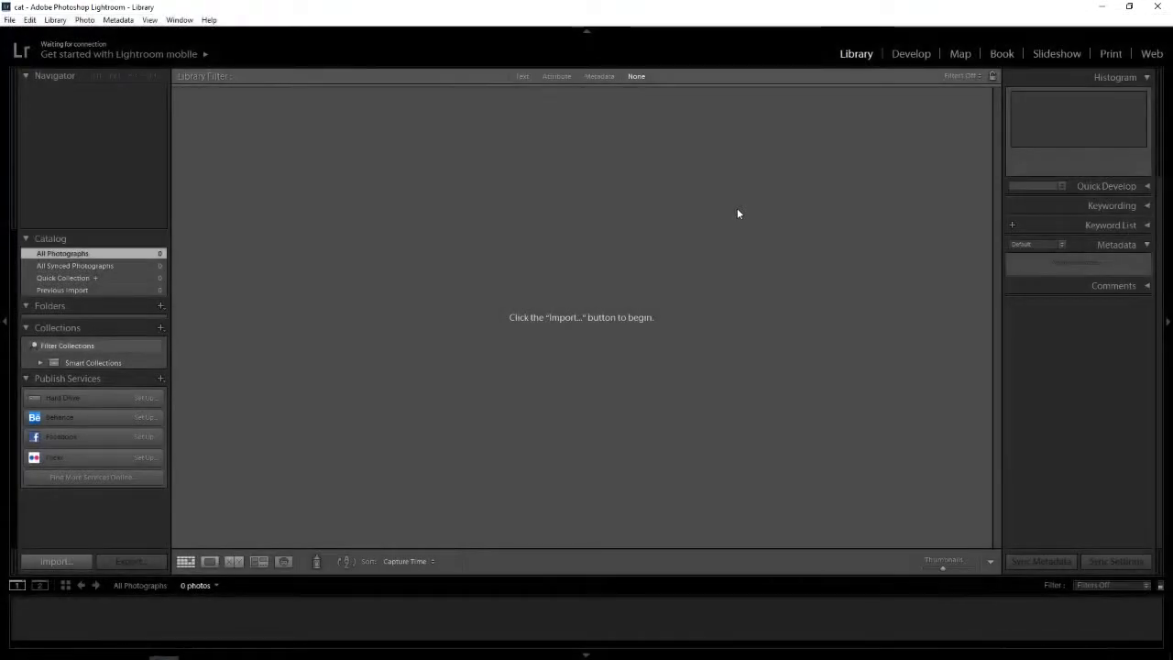
mouse_move(87, 550)
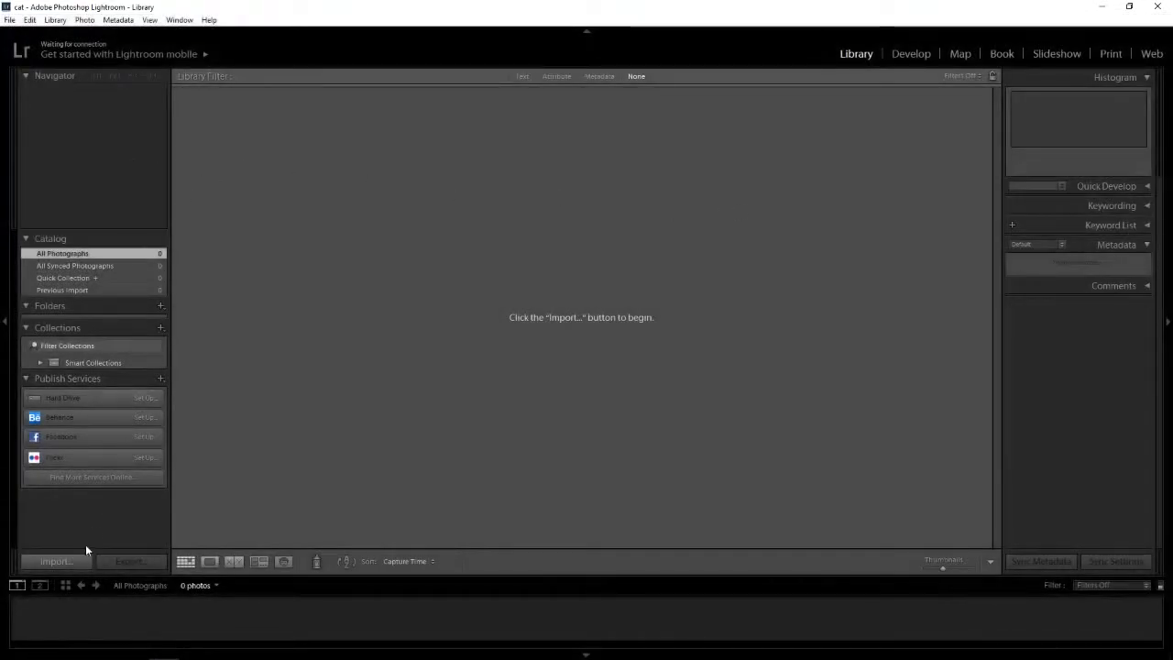
Import the 37 photos from C:\Photography\20180213 - Dublin Streets 2 in Add mode
left_click(56, 561)
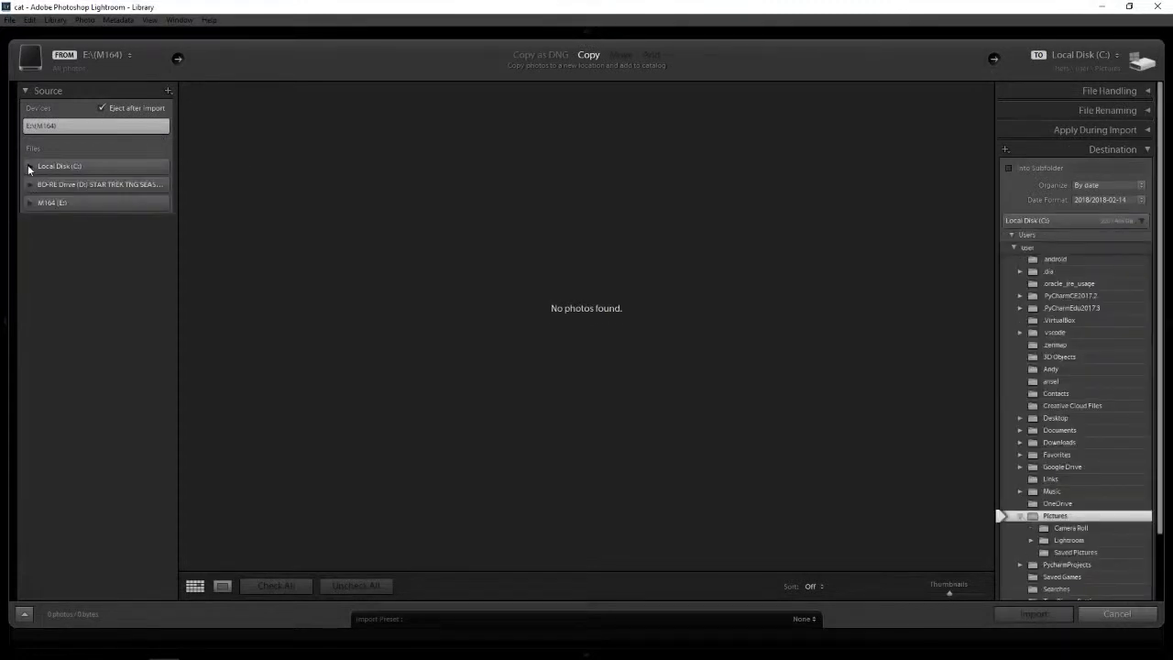
left_click(29, 166)
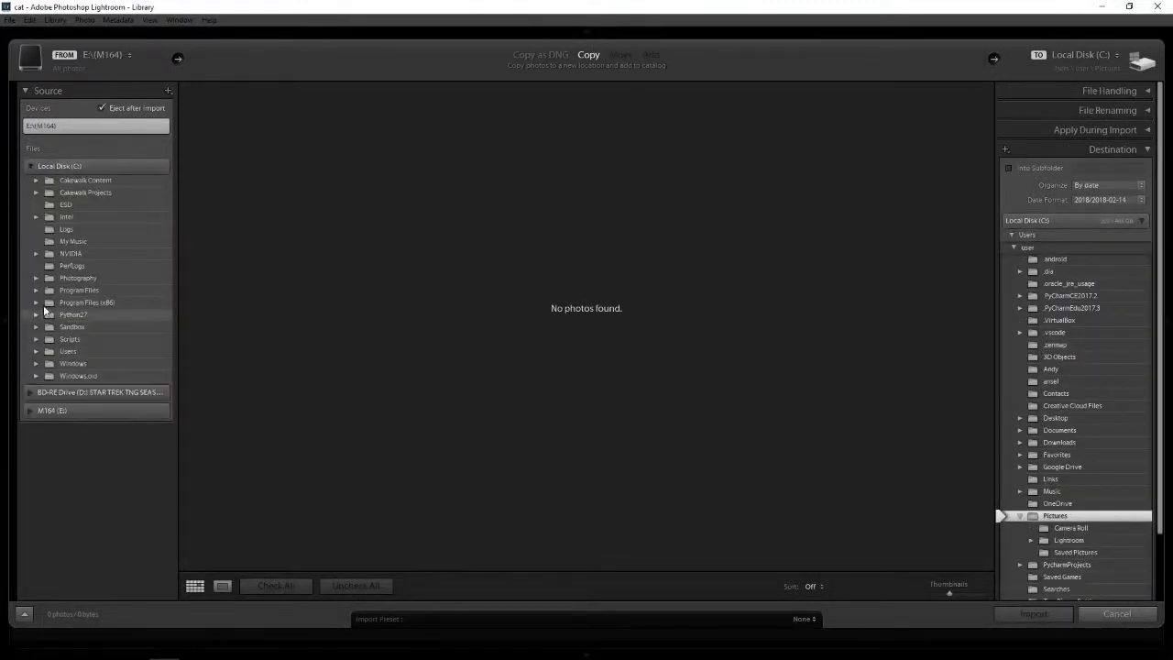
left_click(35, 278)
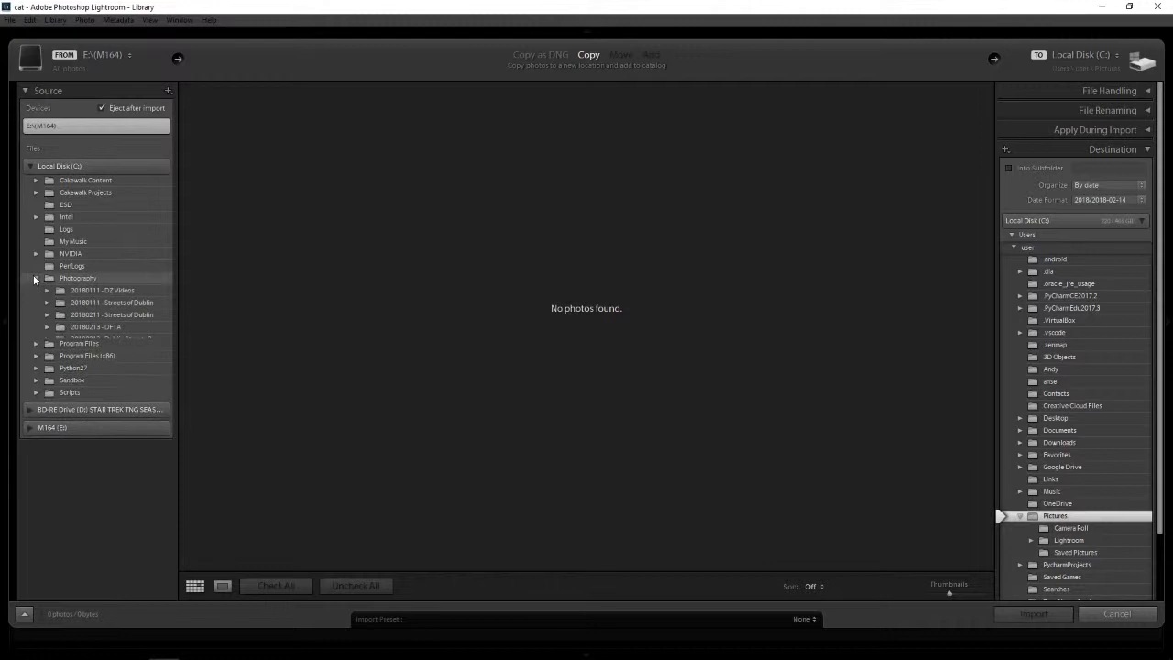
left_click(35, 277)
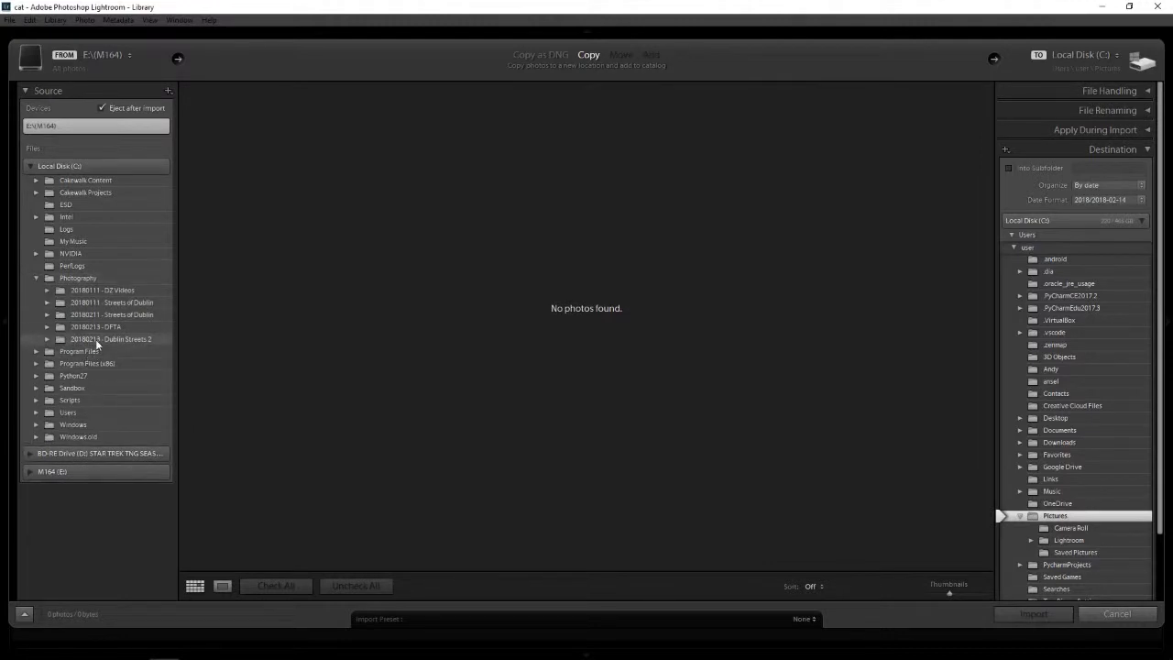
left_click(111, 340)
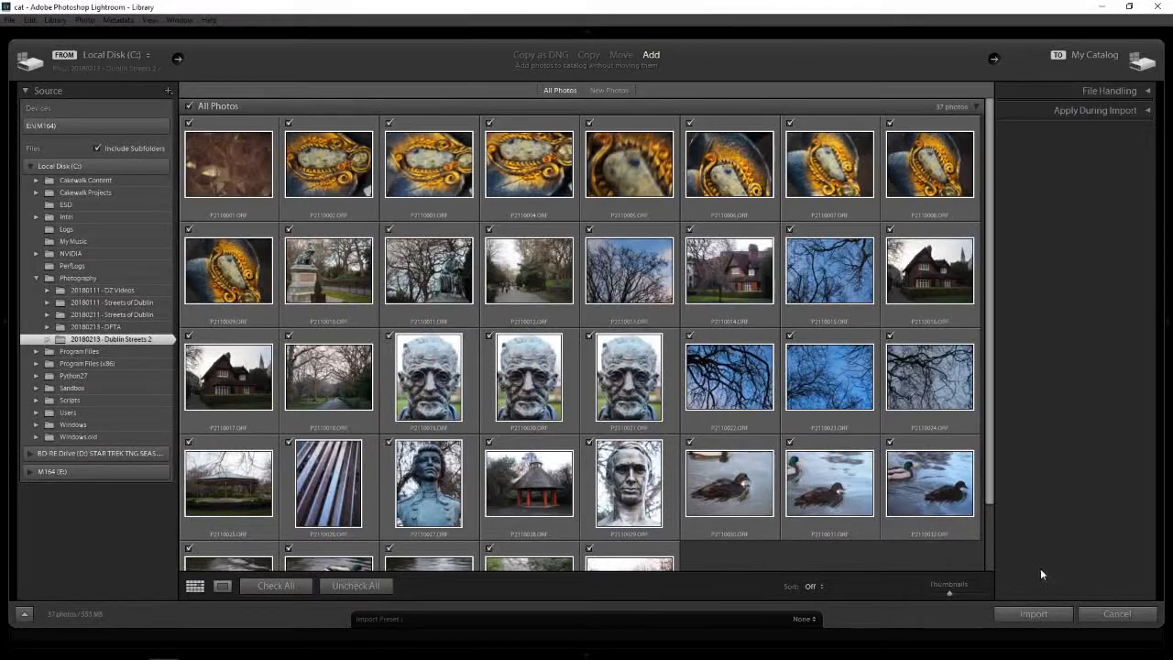
mouse_move(1033, 613)
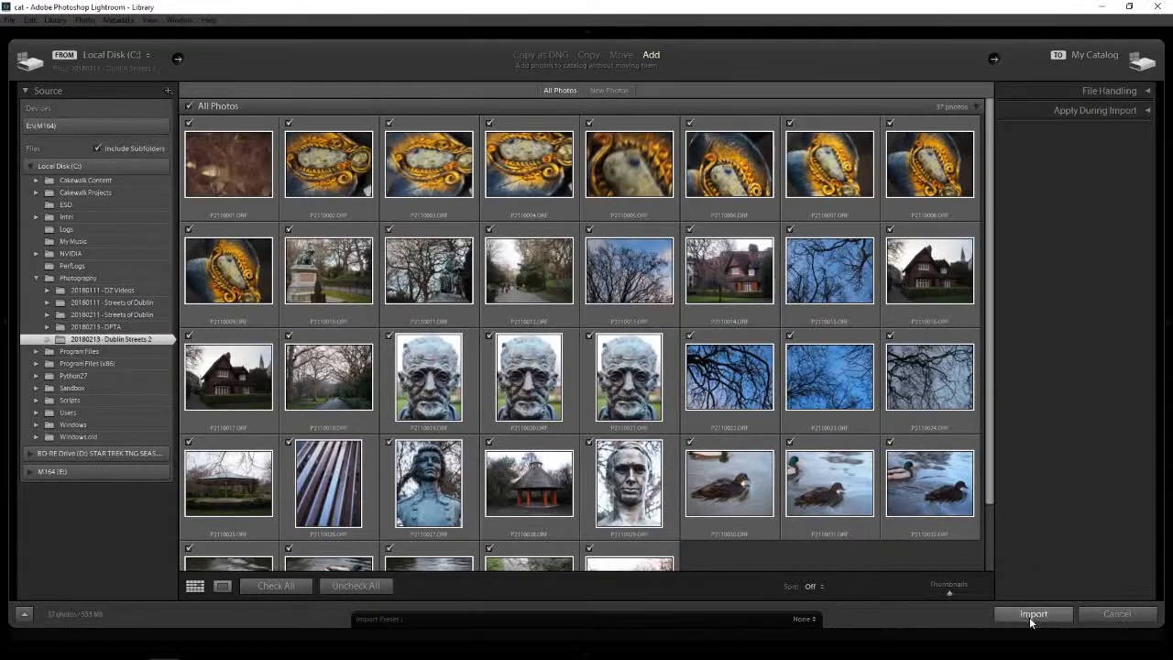
left_click(1034, 613)
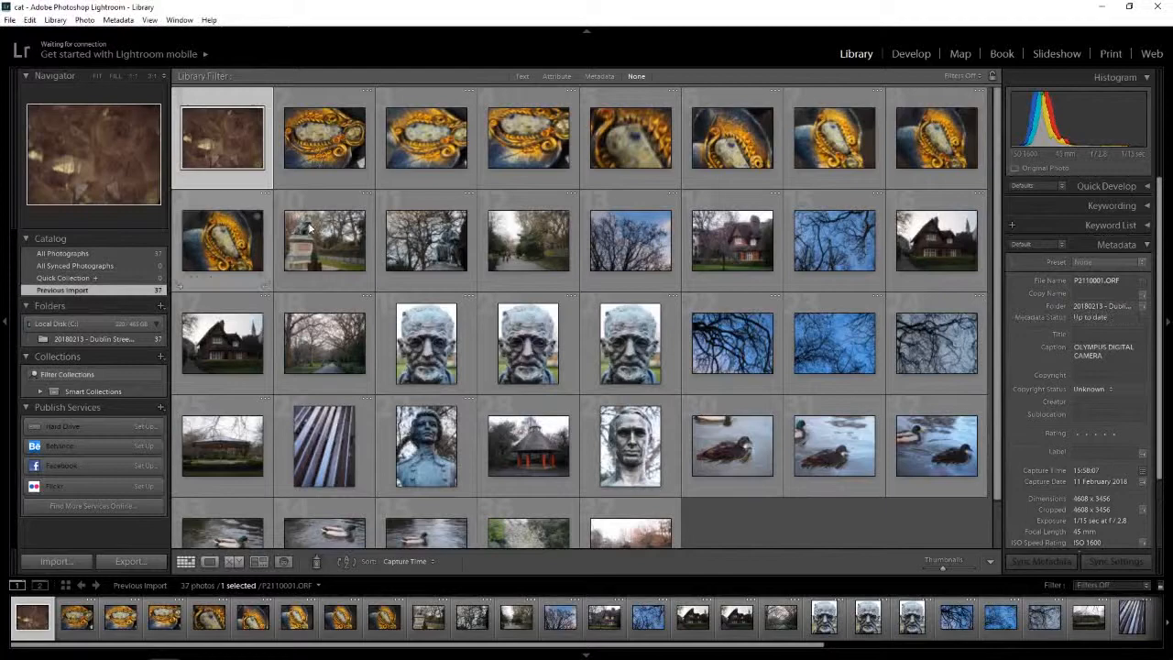
Select all 37 photos and apply the Seb metadata preset to them
left_click(323, 137)
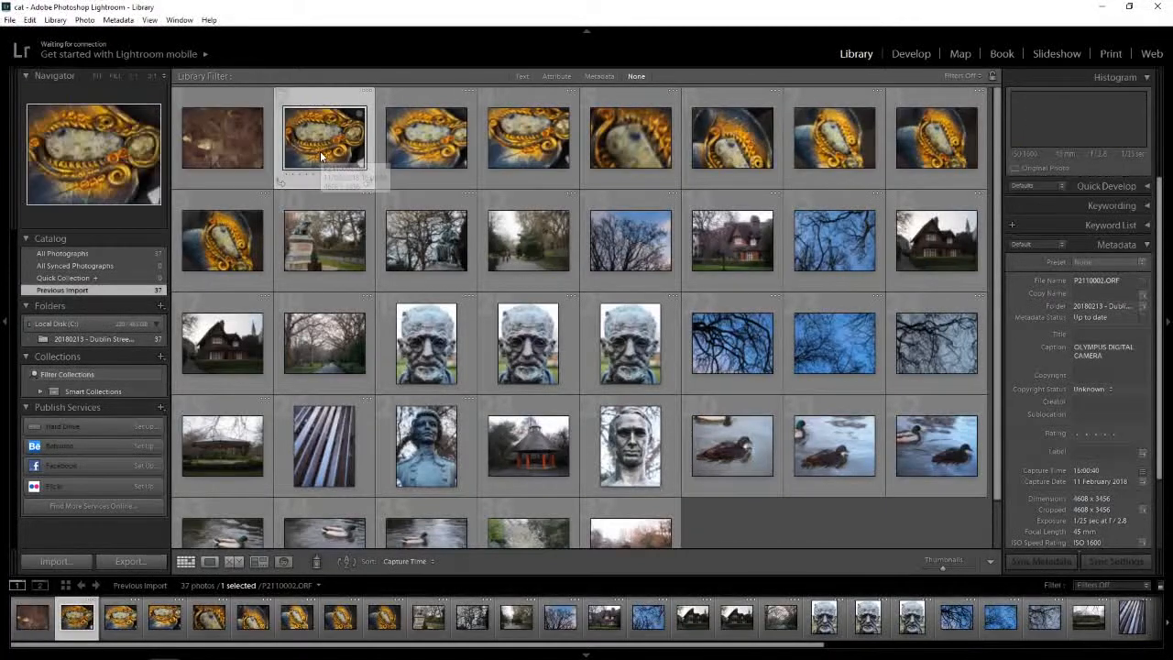
key("ctrl+a")
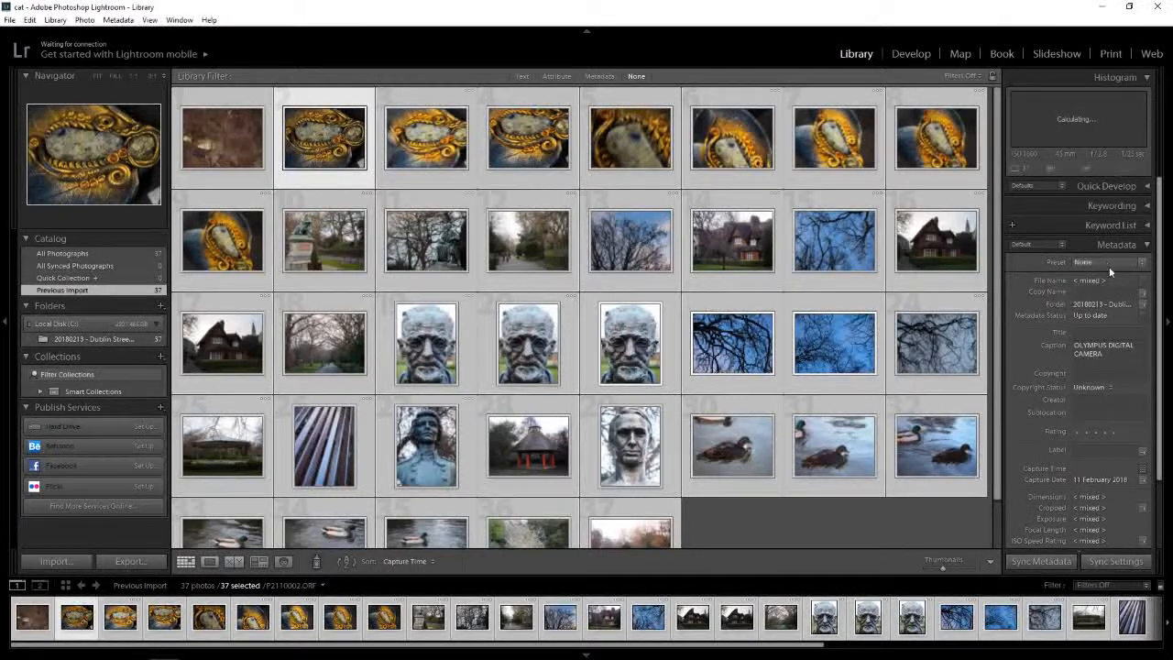
left_click(1099, 262)
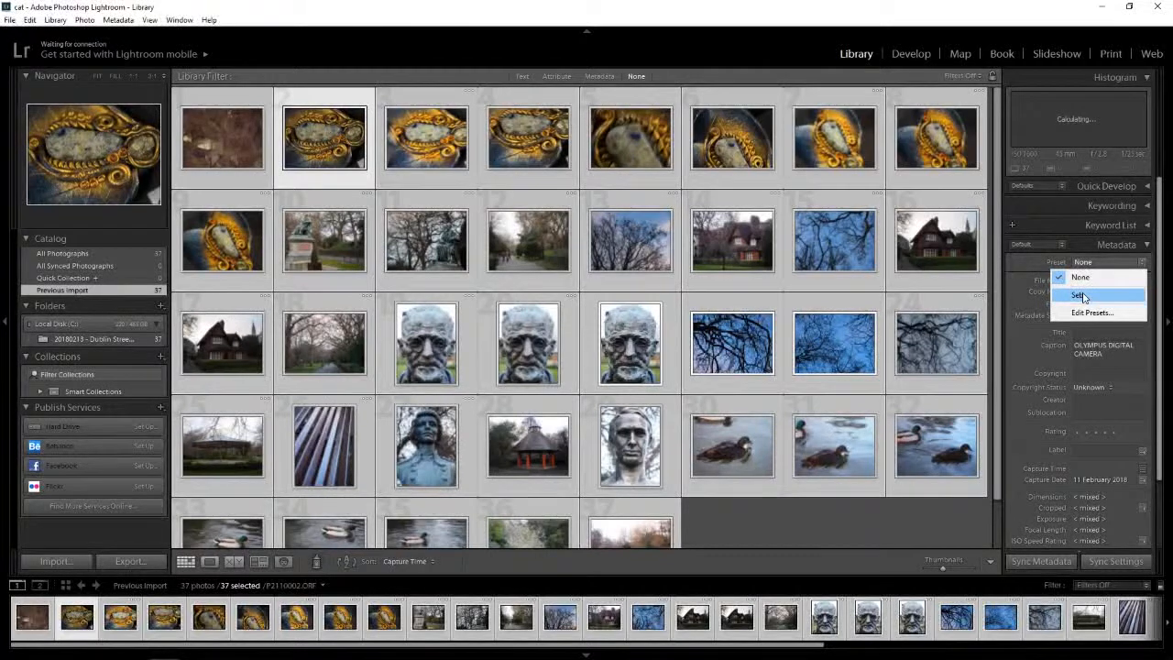
left_click(1080, 296)
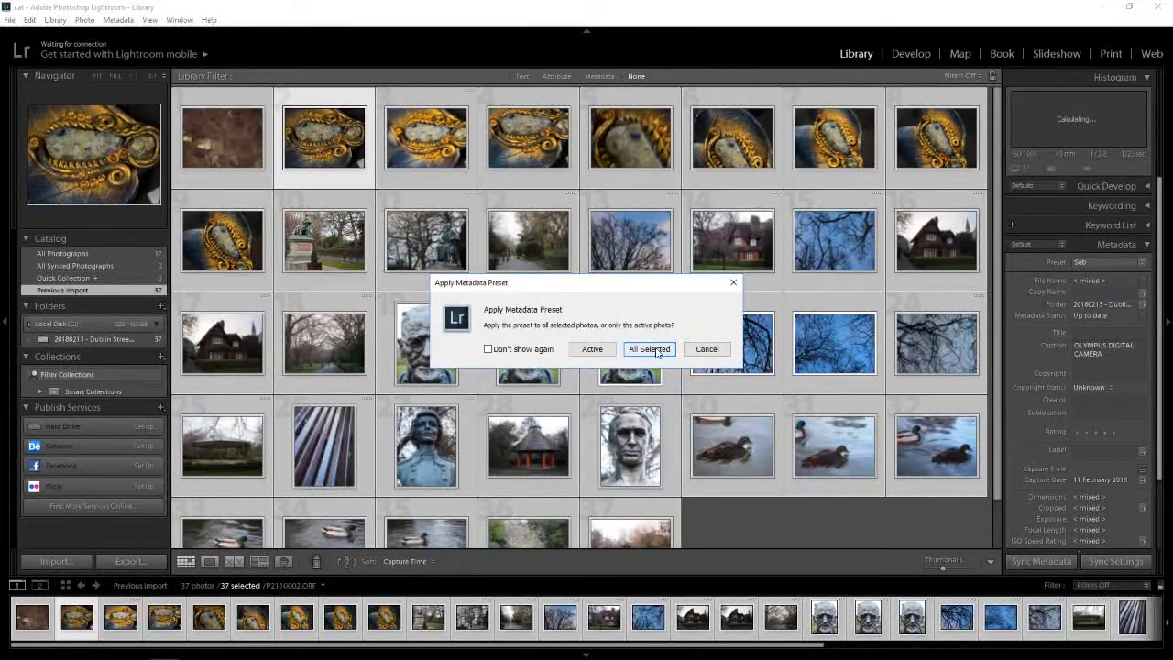
left_click(649, 349)
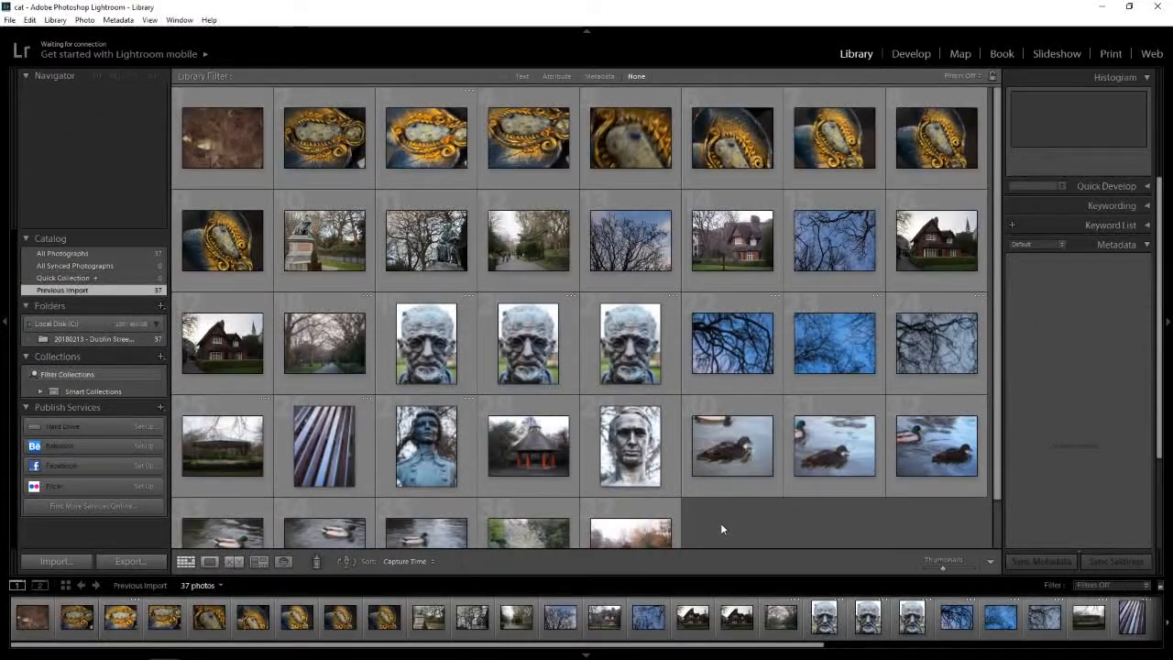
left_click(222, 137)
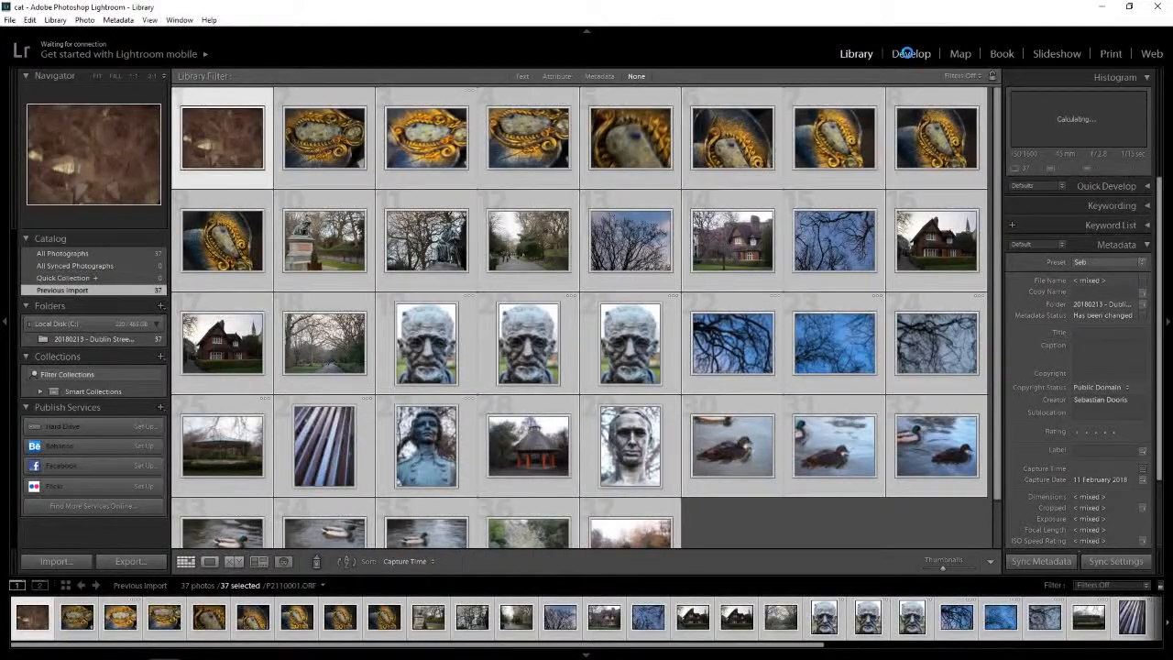
Switch to the Develop module and pick a photo from the filmstrip
left_click(911, 53)
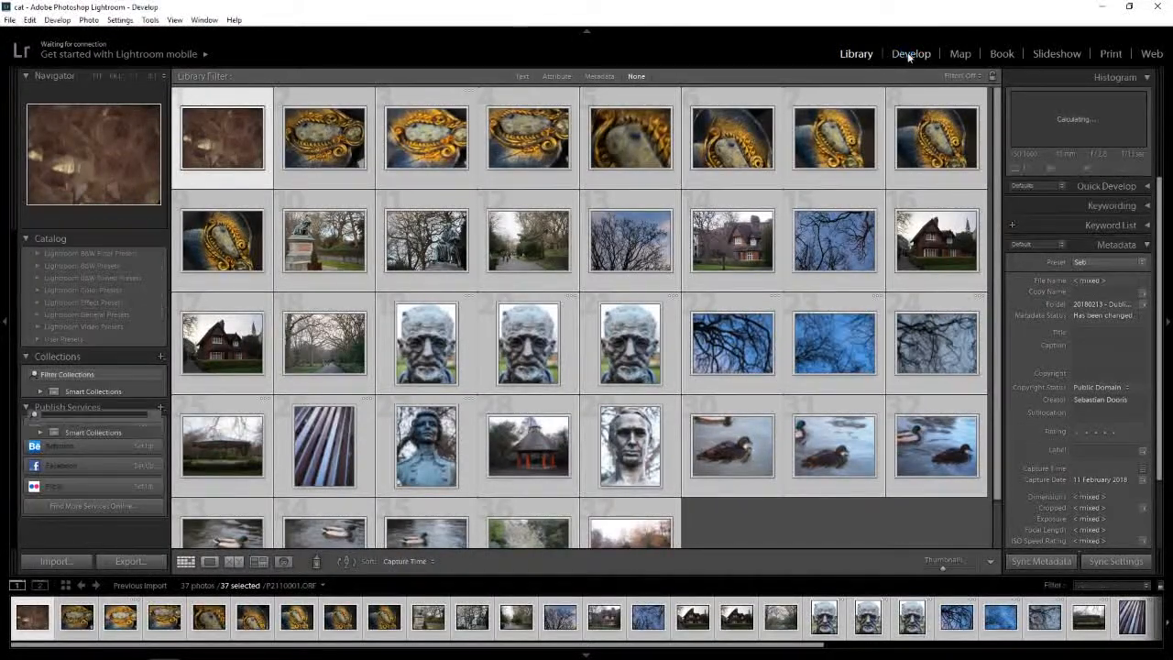
left_click(910, 53)
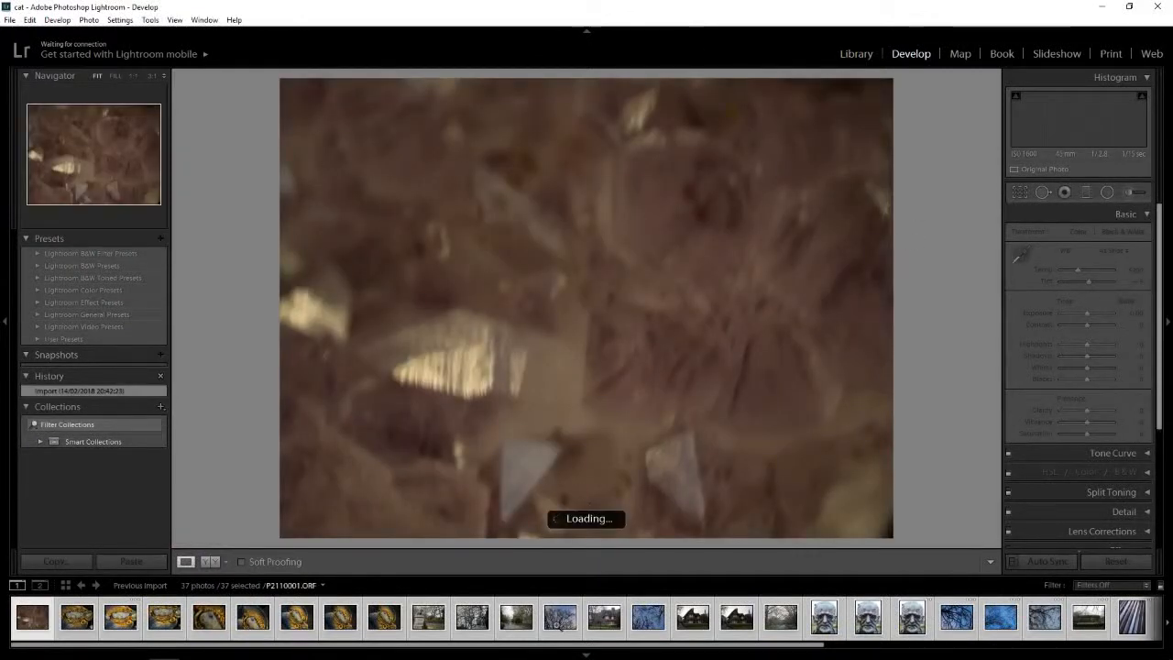
left_click(560, 617)
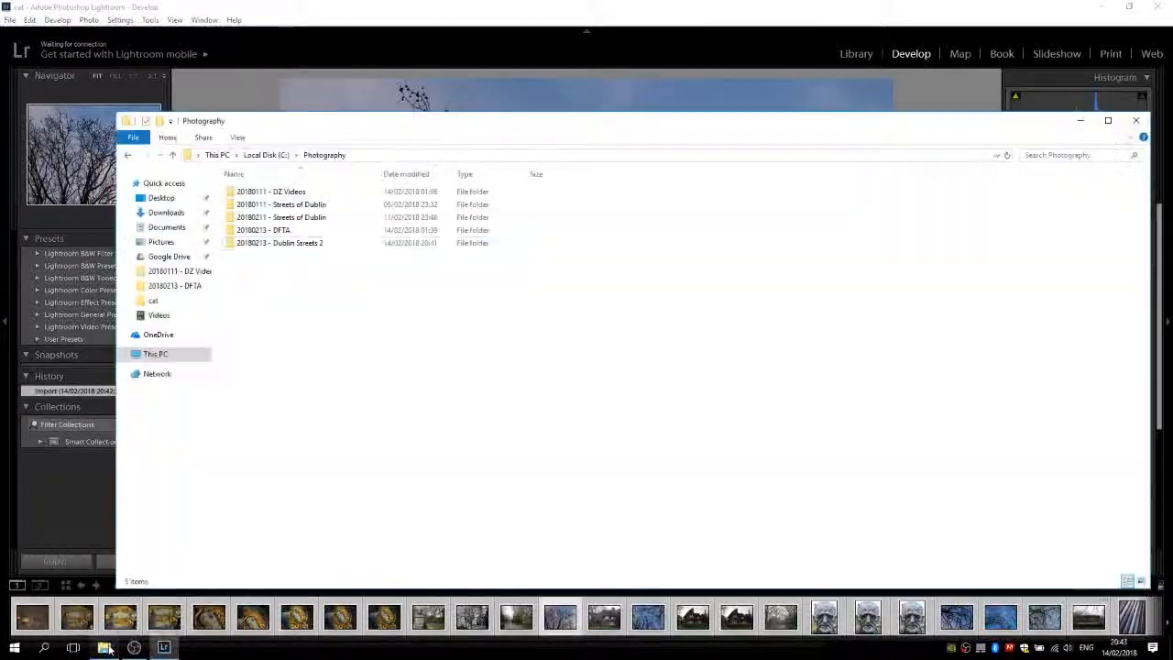
left_click(279, 243)
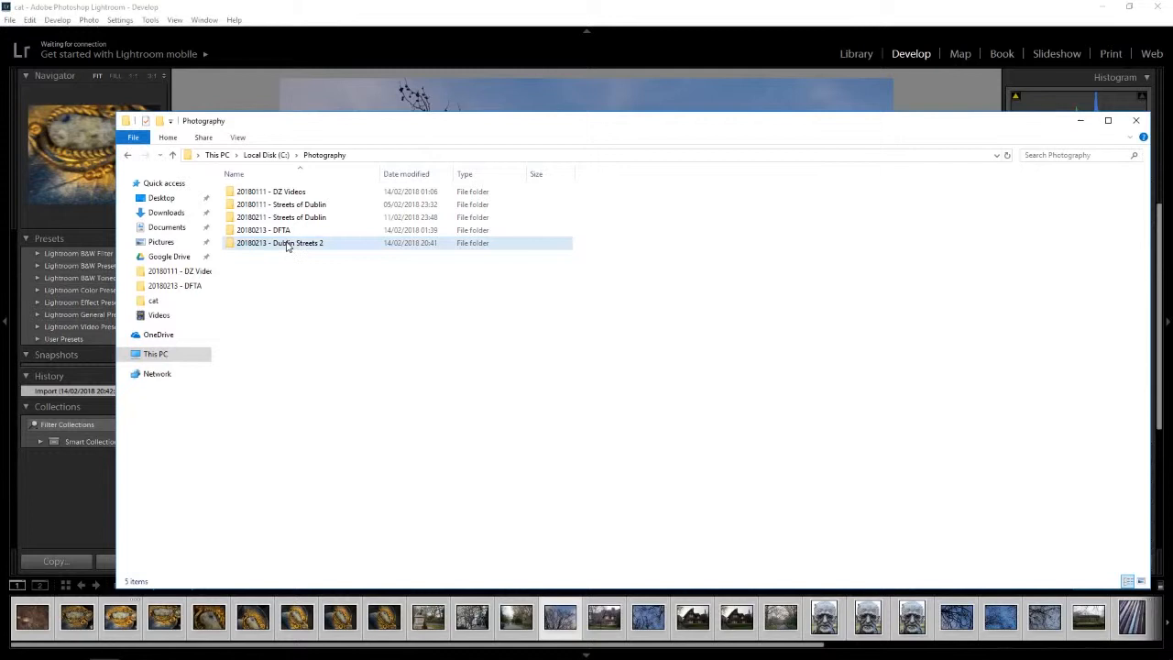
double_click(279, 242)
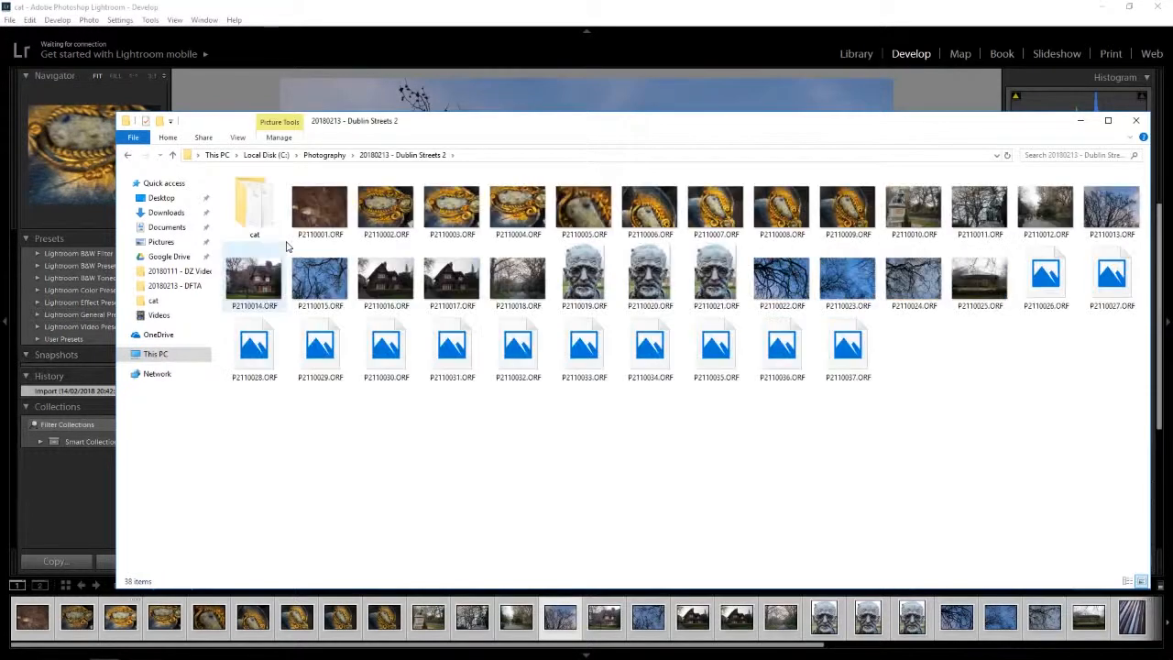
left_click(253, 203)
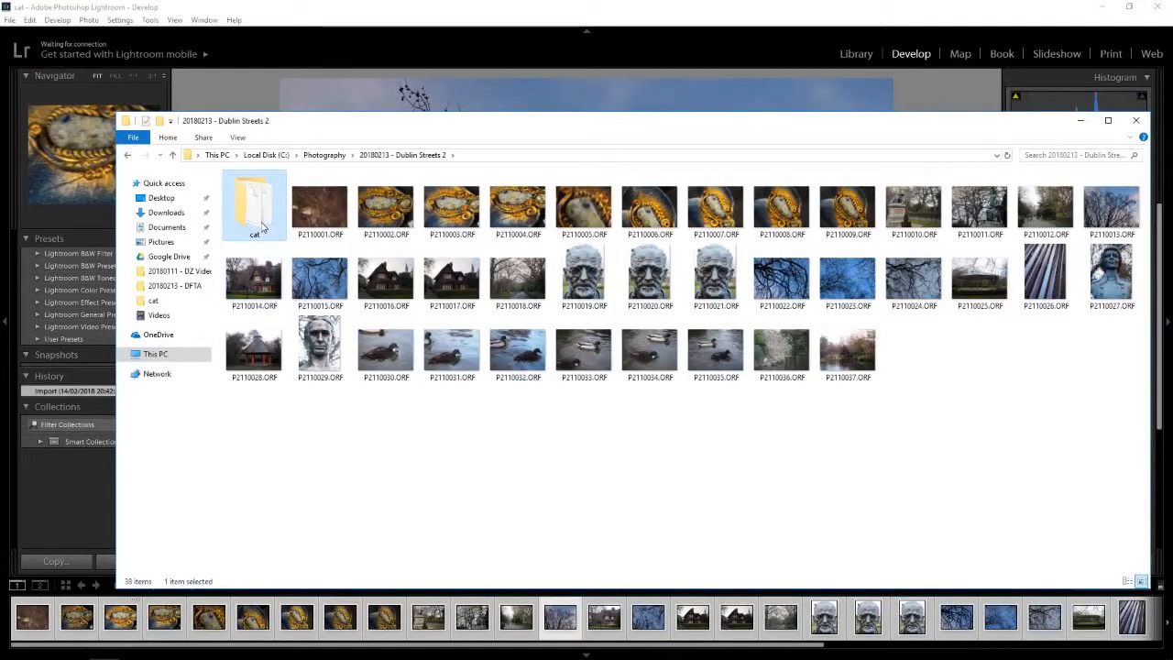
double_click(254, 201)
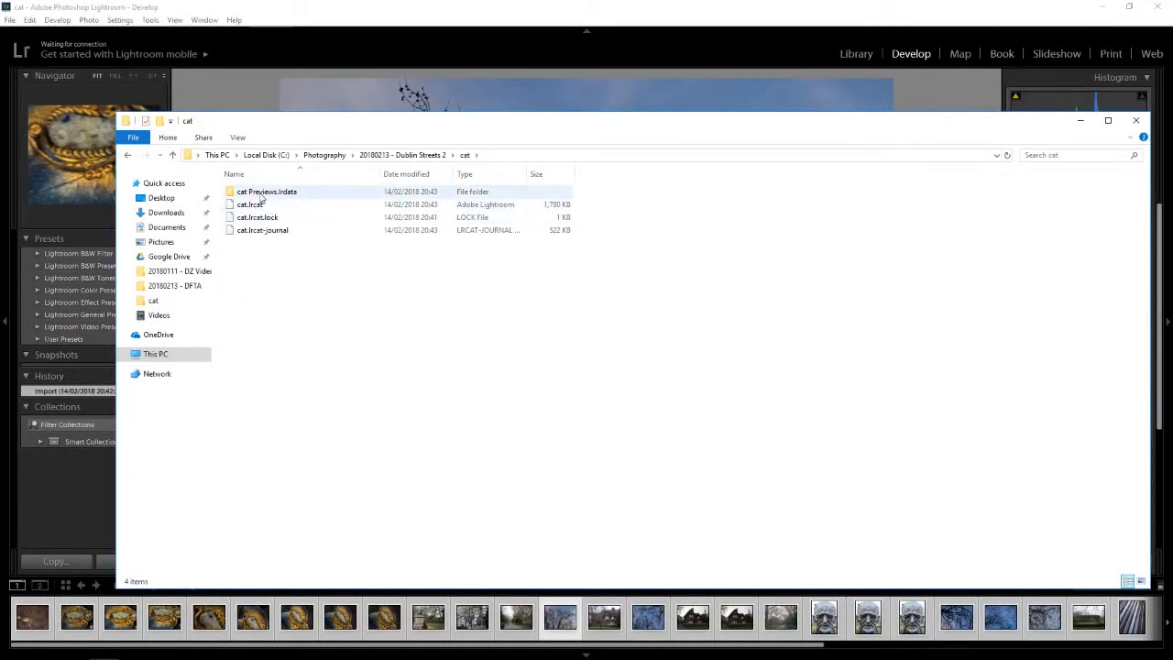
left_click(316, 308)
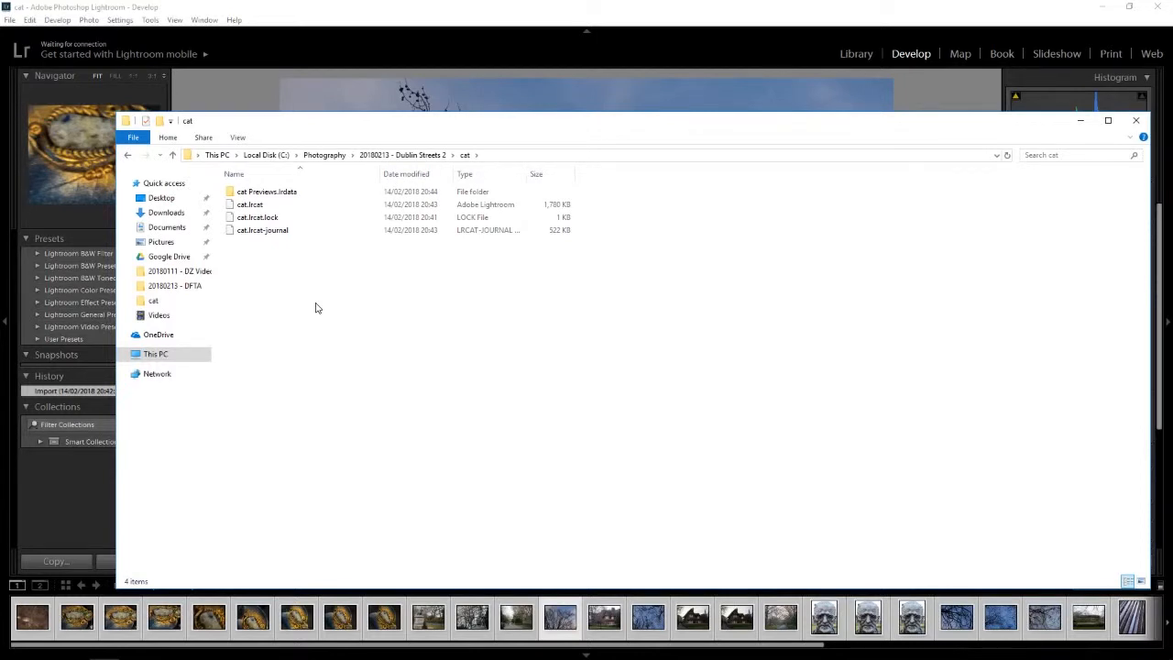
left_click(171, 155)
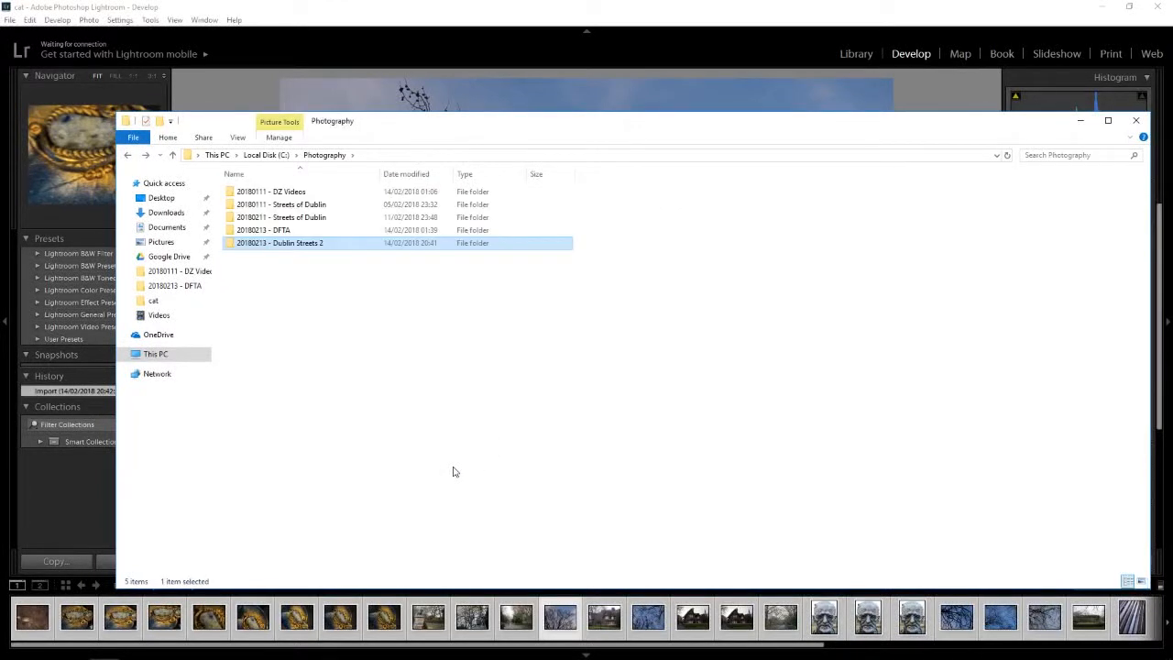
double_click(281, 243)
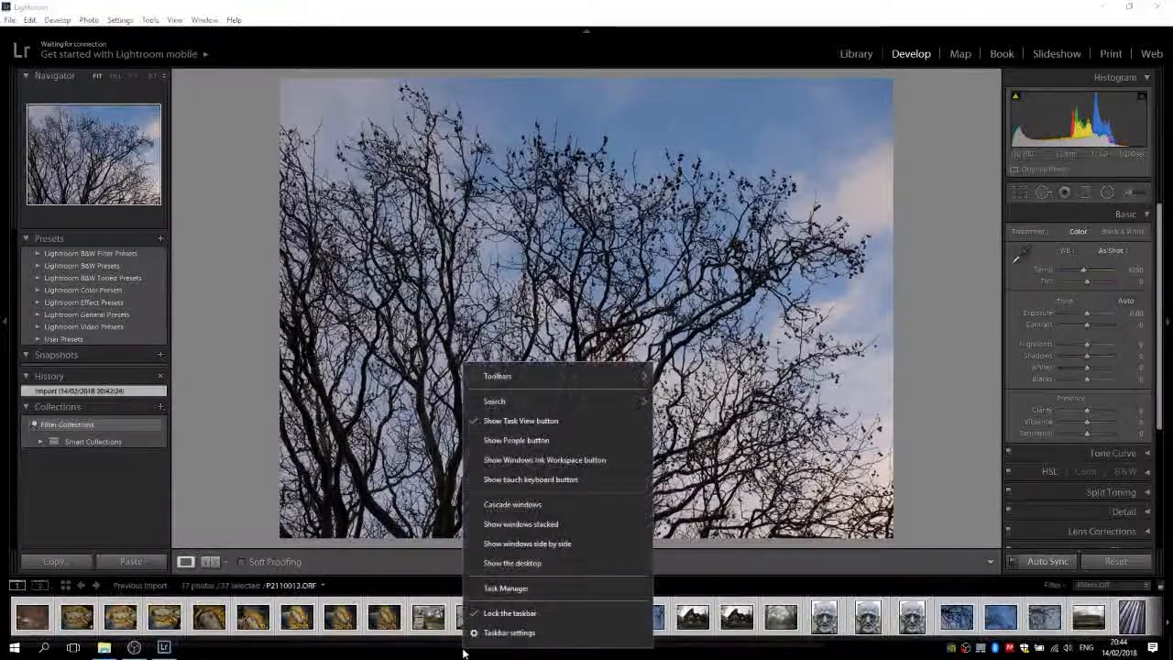
left_click(505, 587)
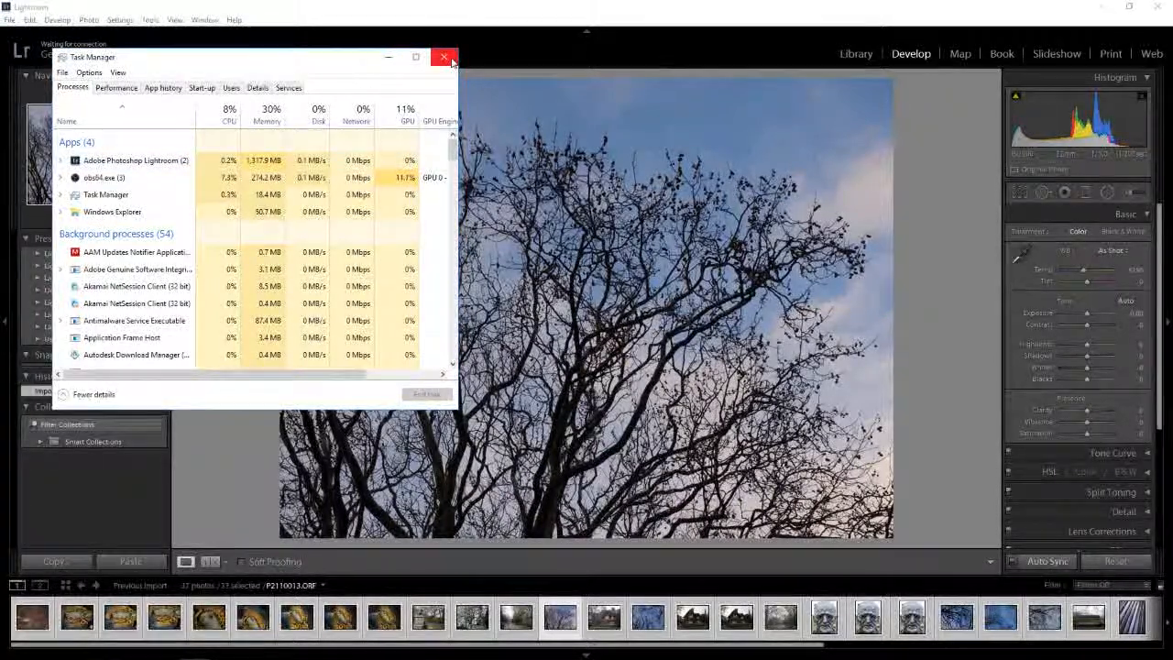
left_click(444, 57)
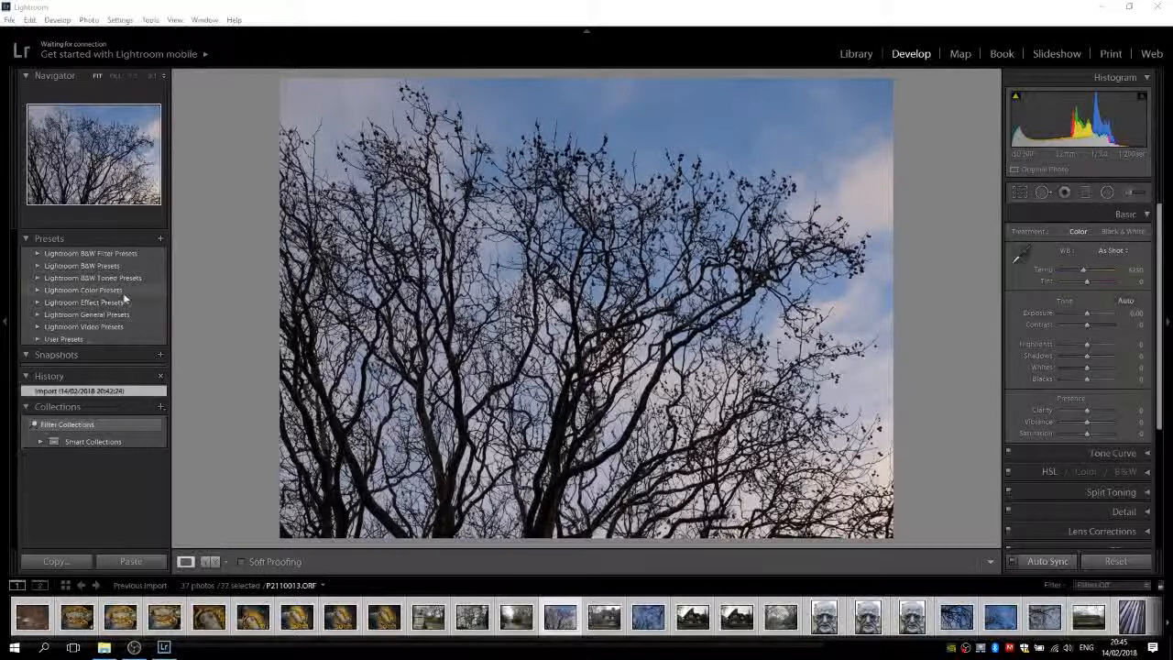
left_click(427, 614)
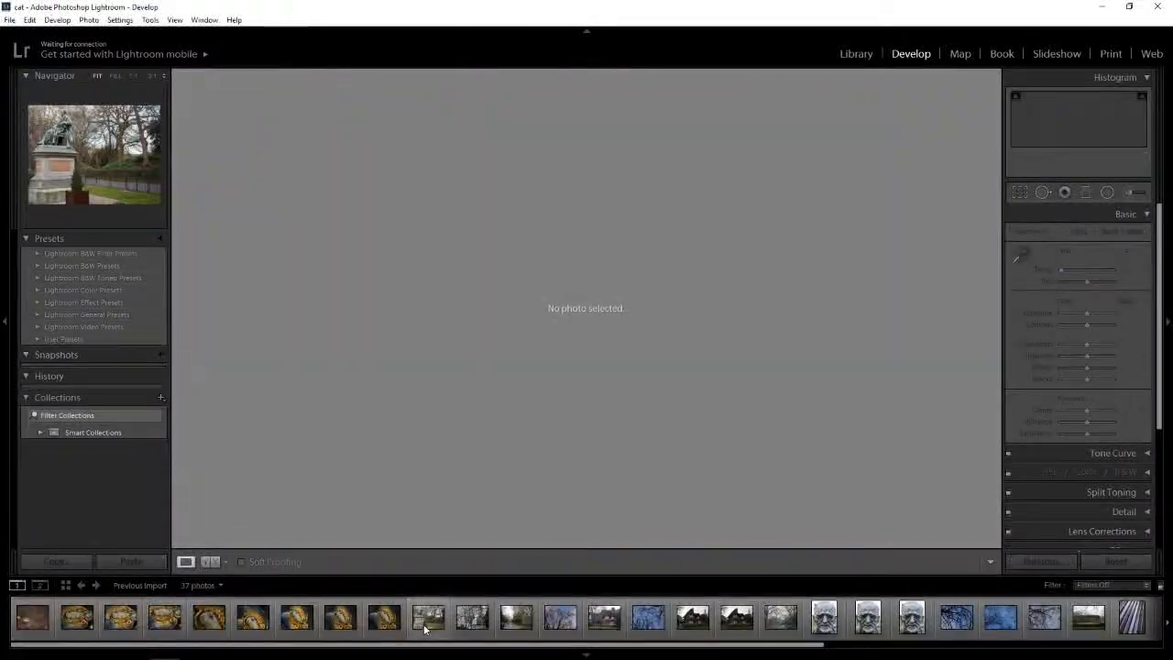
Select the four park photos starting from the statue and open the Export dialog
left_click(428, 617)
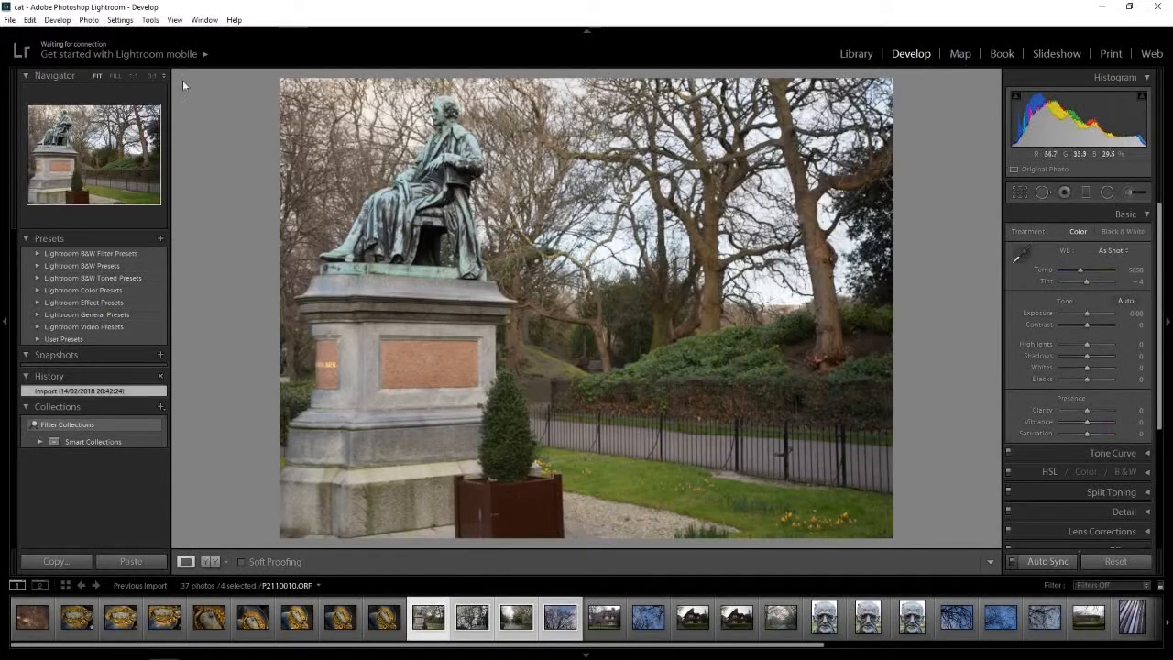
left_click(9, 19)
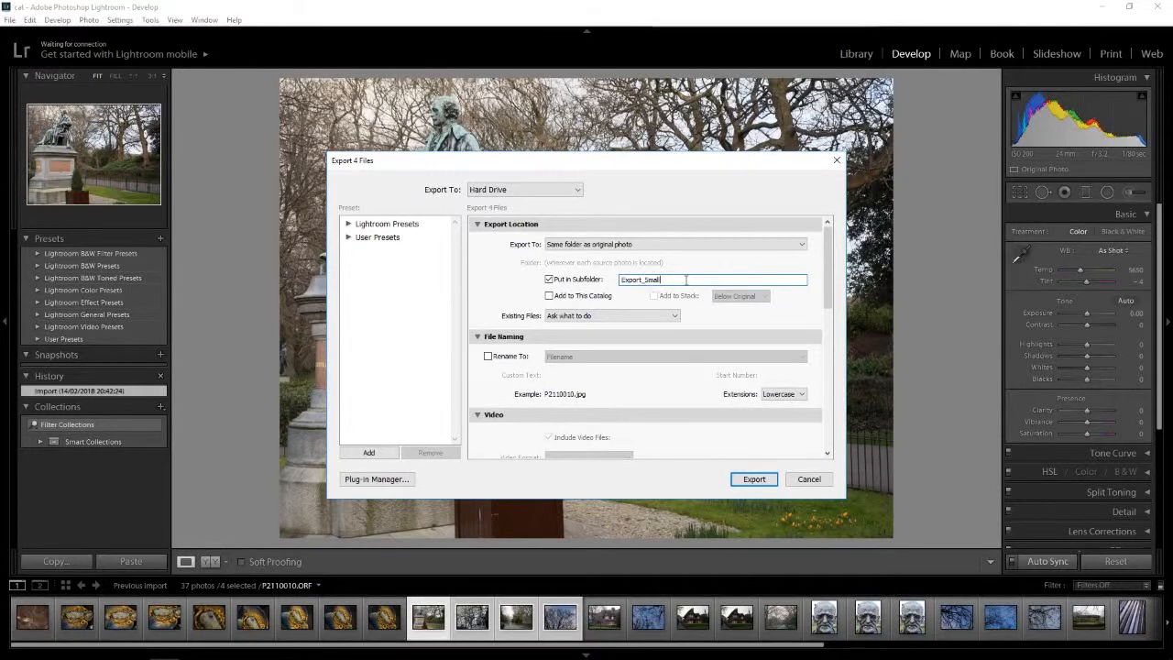
Export the four photos as full-size JPEGs into a subfolder named 'Export', without Resize to Fit
key("BackSpace")
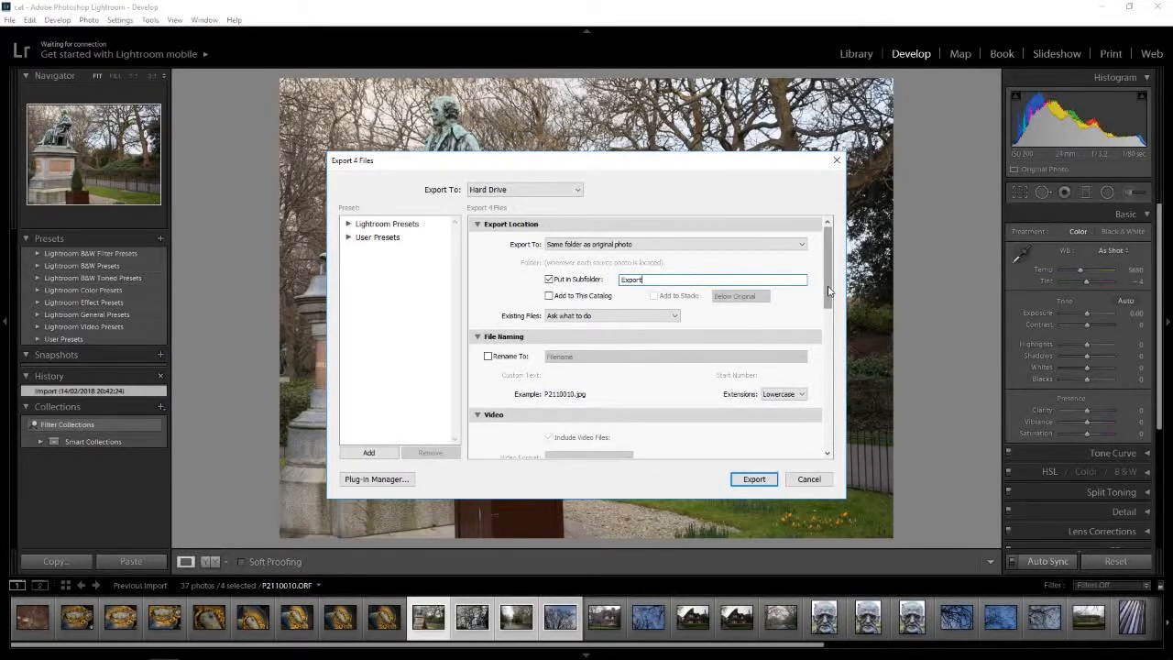
scroll("down", 3)
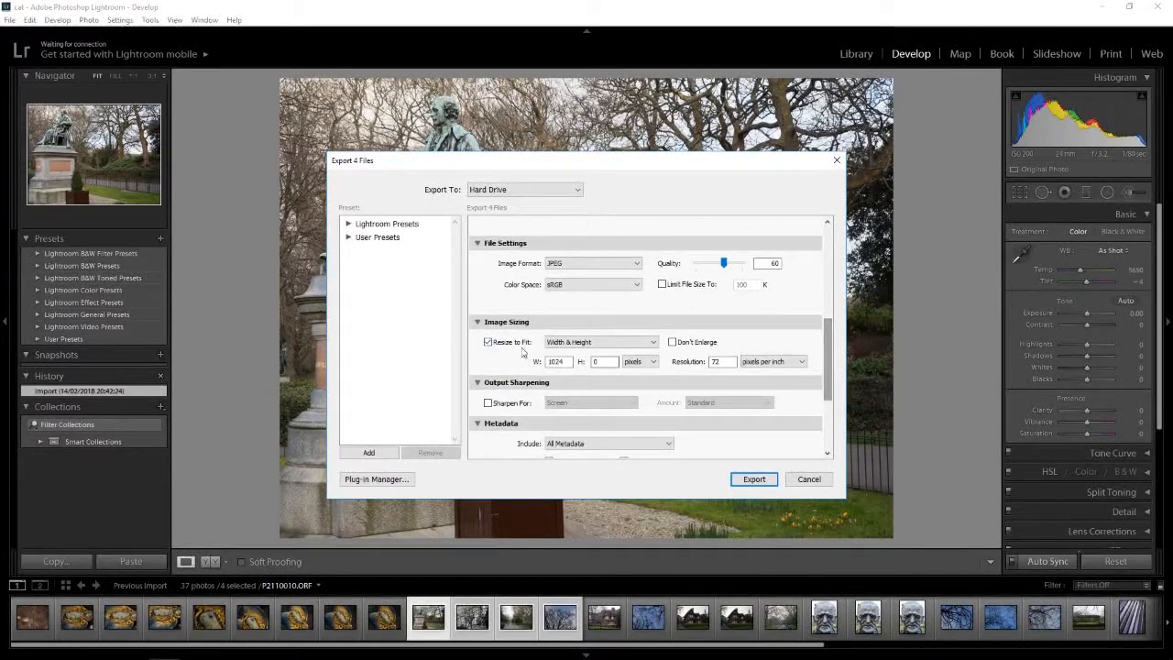
left_click(489, 342)
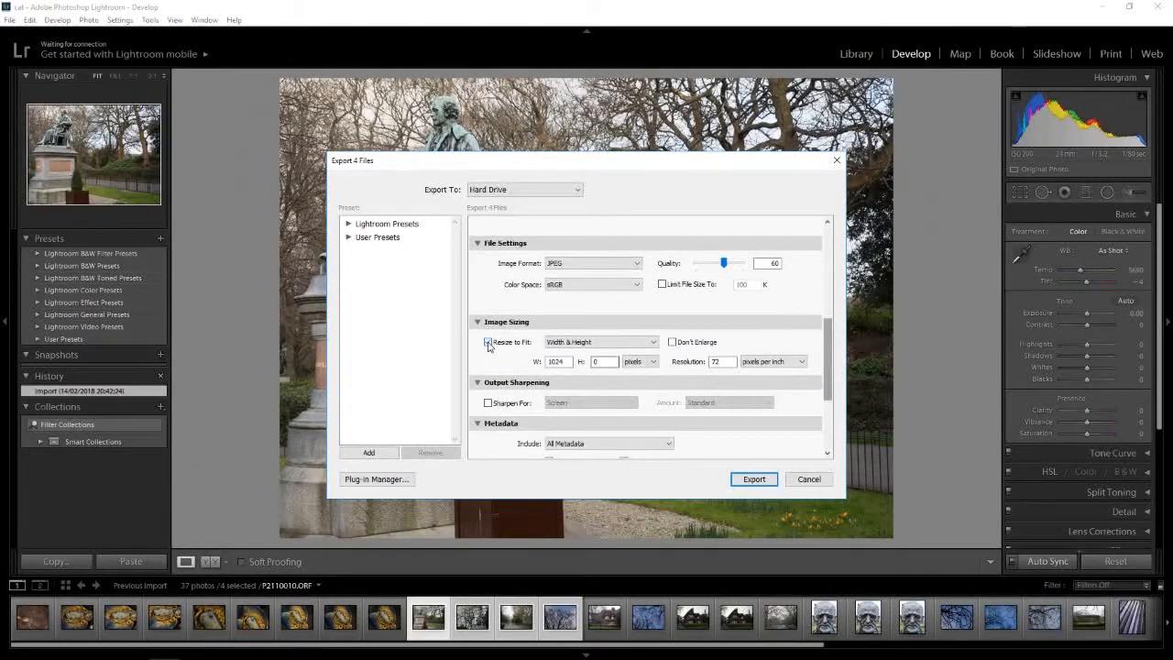
left_click(487, 342)
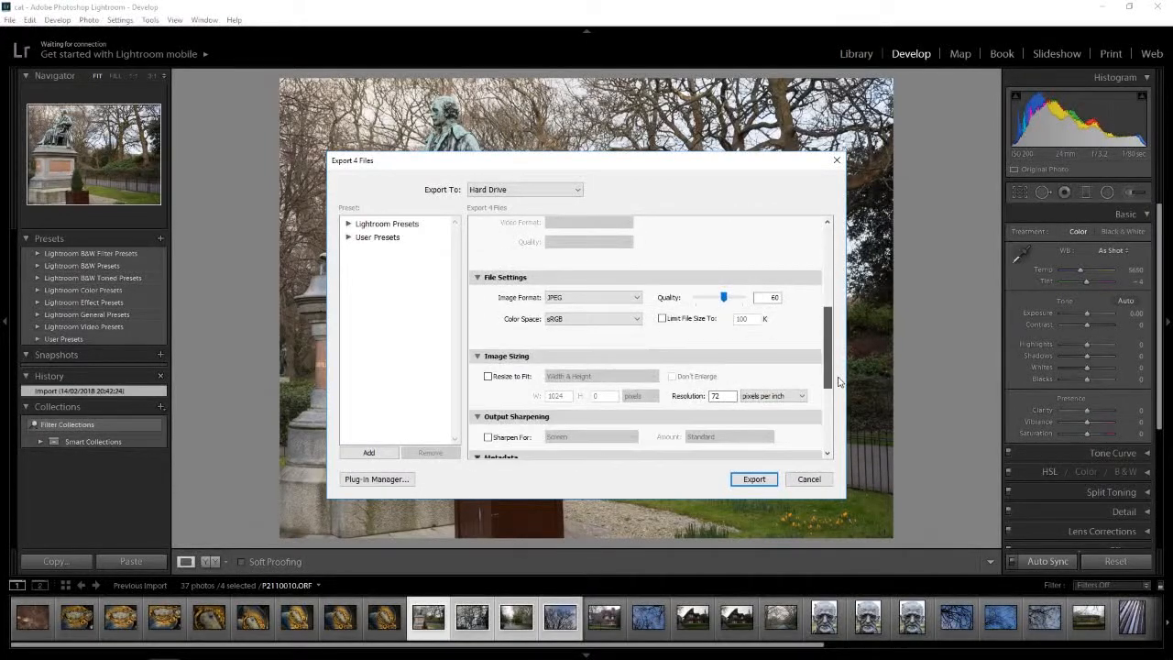
left_click(754, 479)
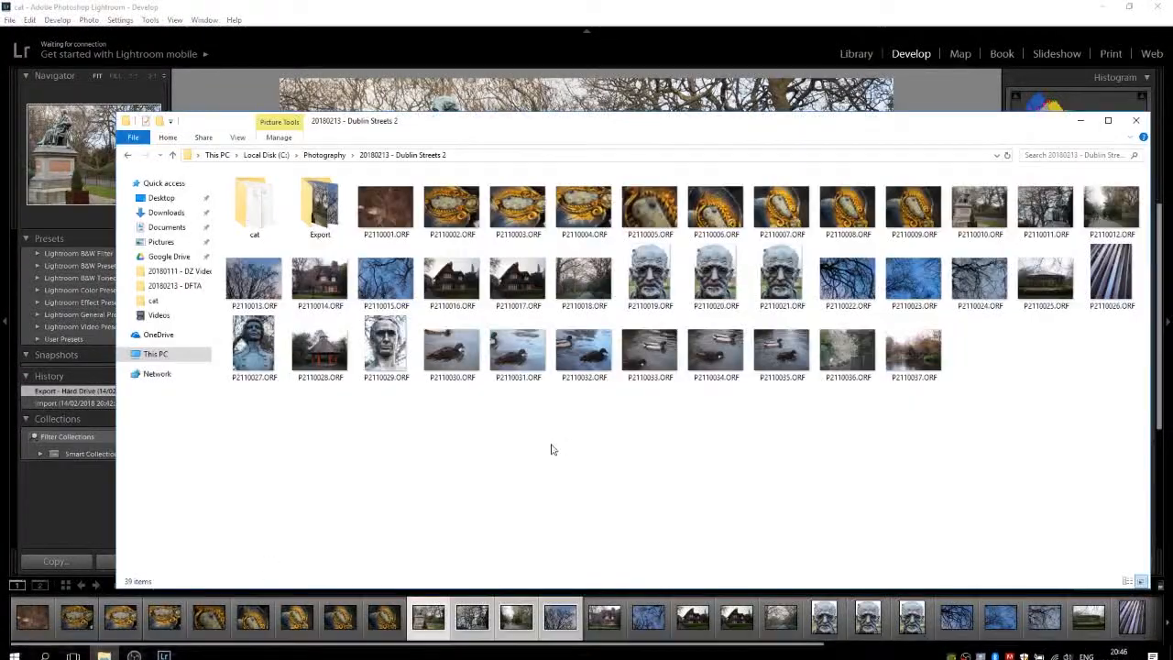
Open the Export subfolder and view the properties of P2110011.jpg
left_click(320, 201)
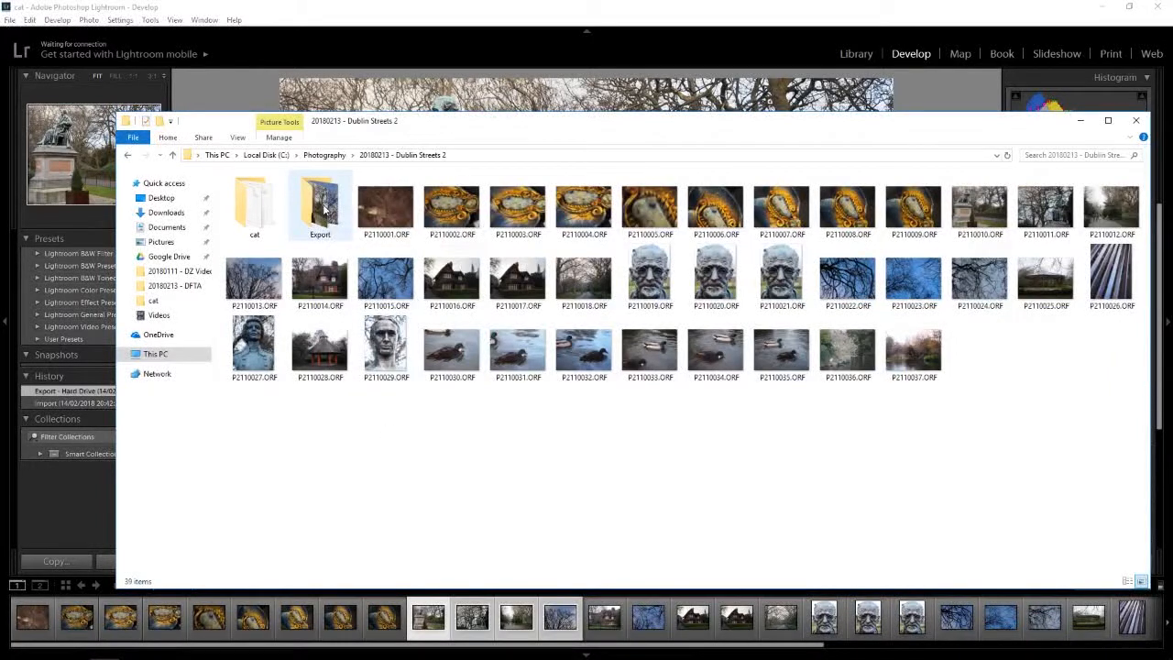
double_click(320, 200)
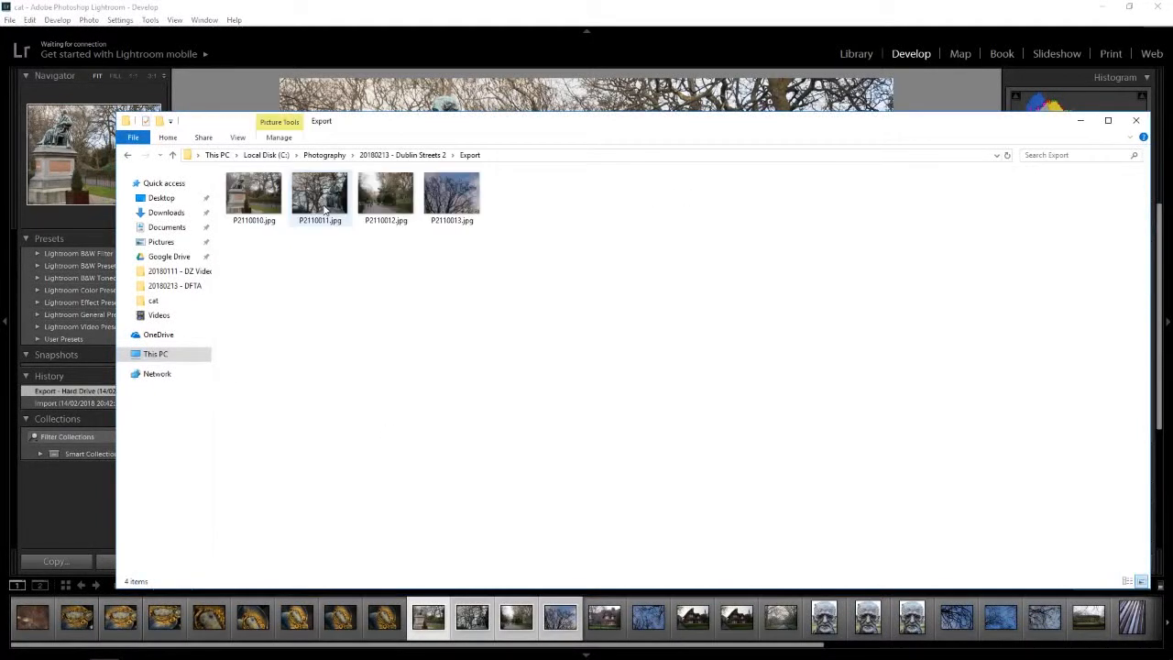
right_click(319, 195)
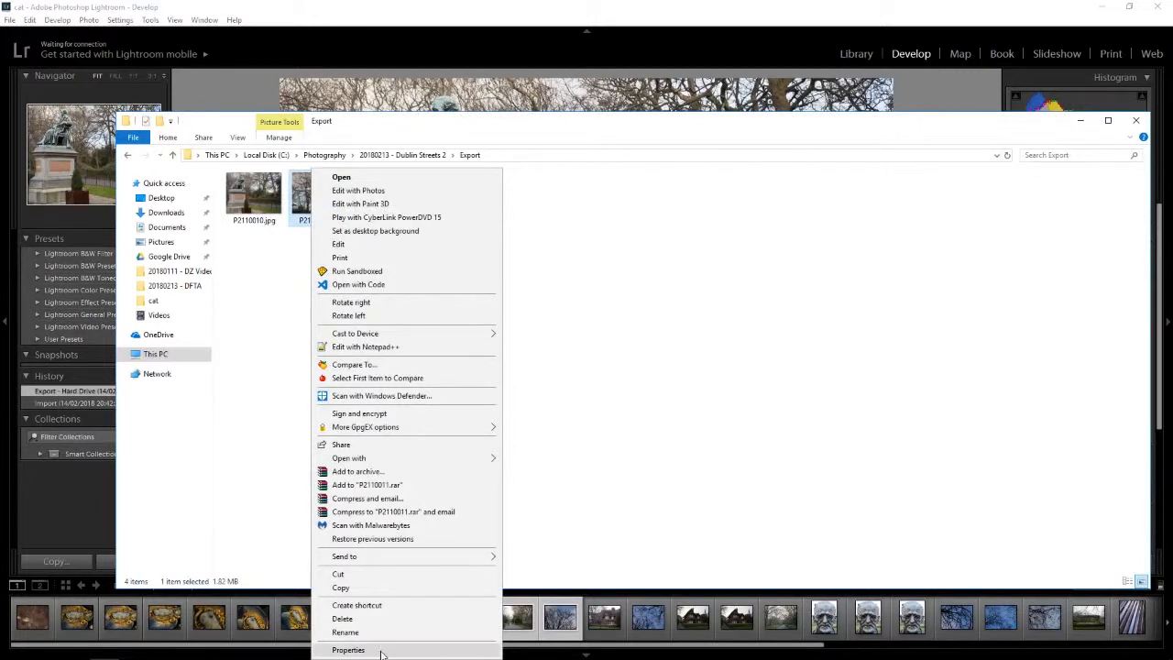
left_click(348, 650)
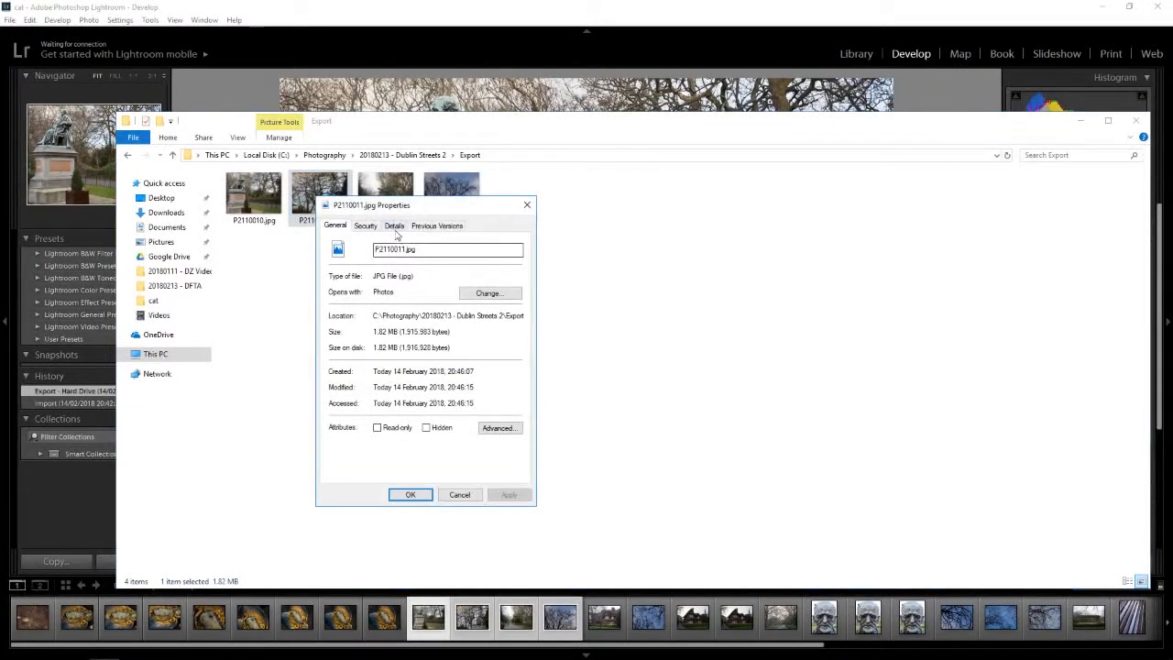
left_click(395, 225)
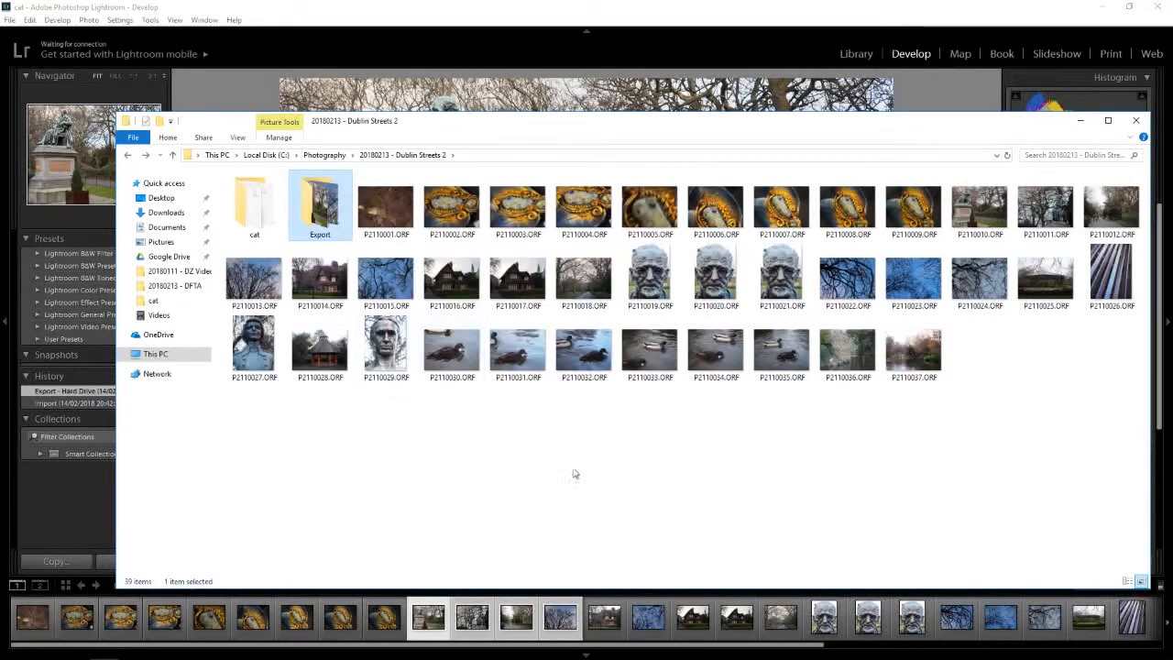
Dismiss the properties view and close File Explorer, returning to Lightroom
left_click(438, 426)
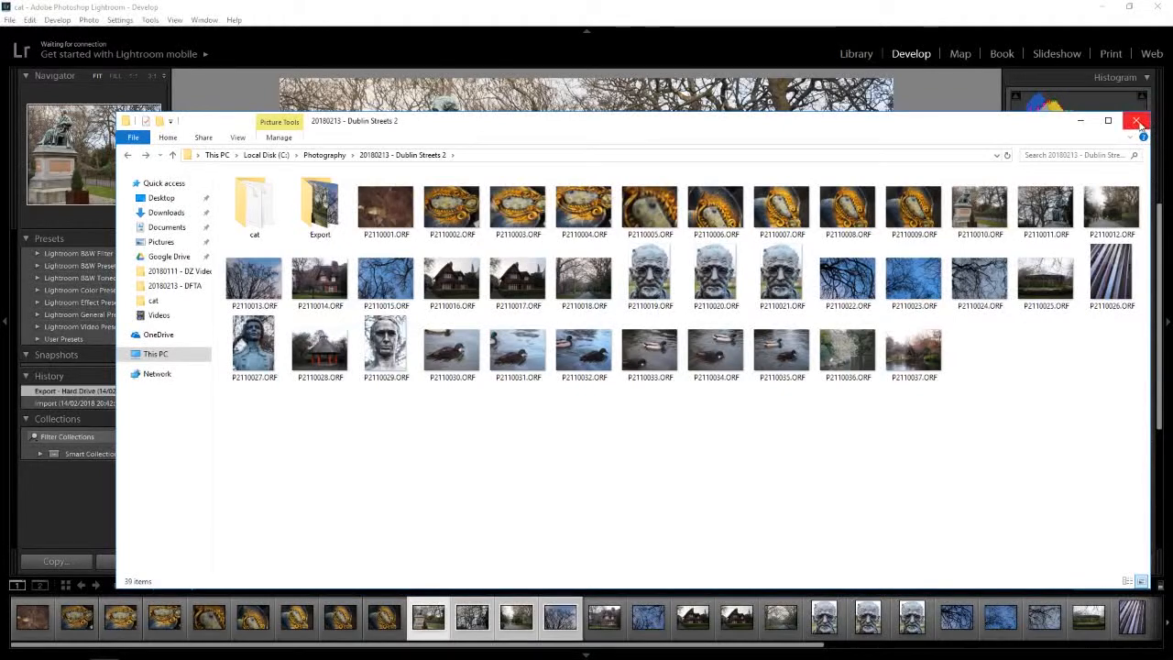
left_click(1137, 120)
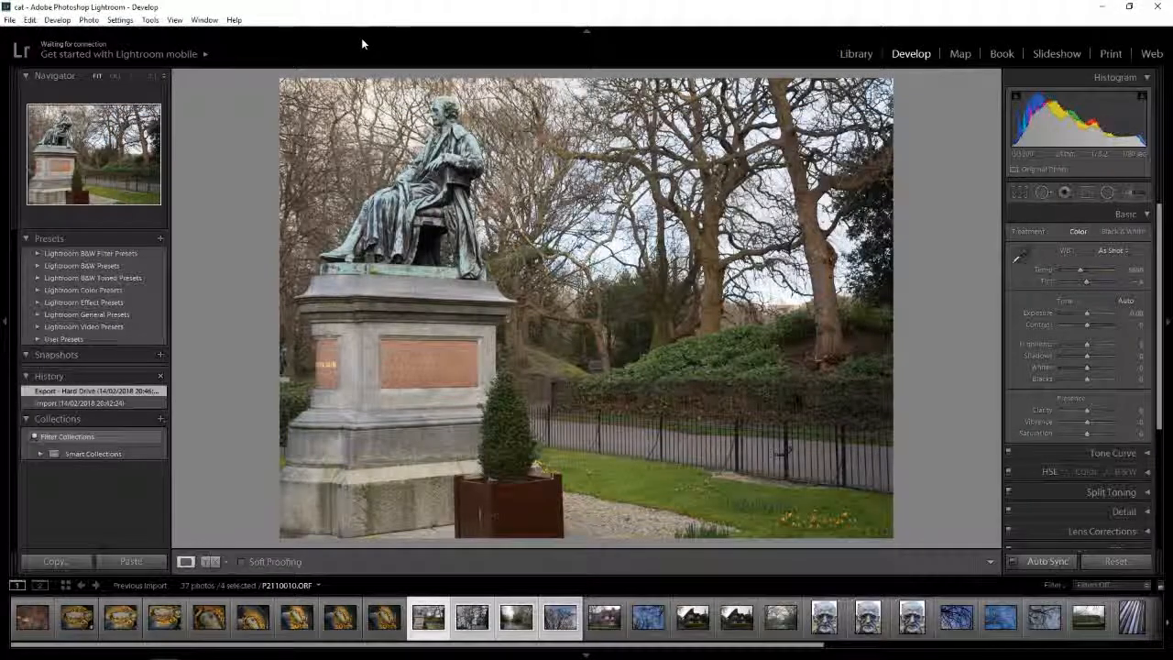